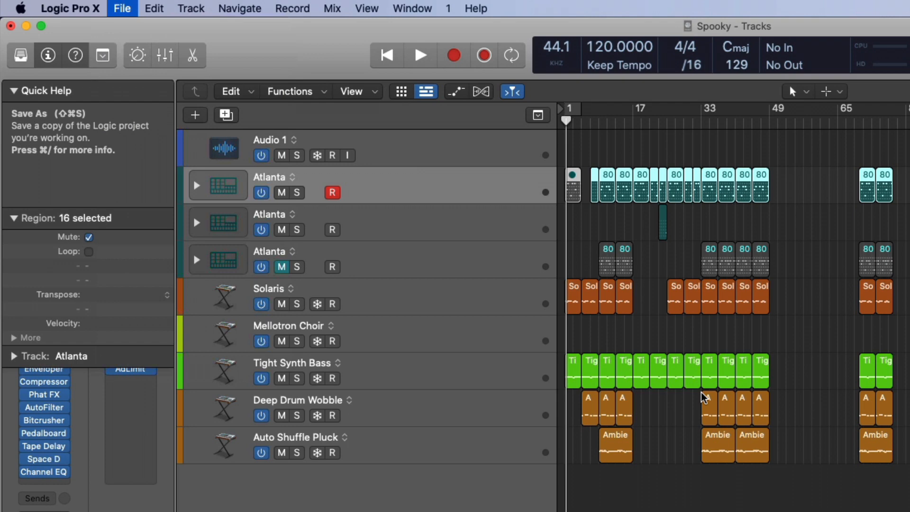
- Tick Audio files, Space Designer, Movie file and Apple Sound Library in Save As, then cancel
left_click(122, 8)
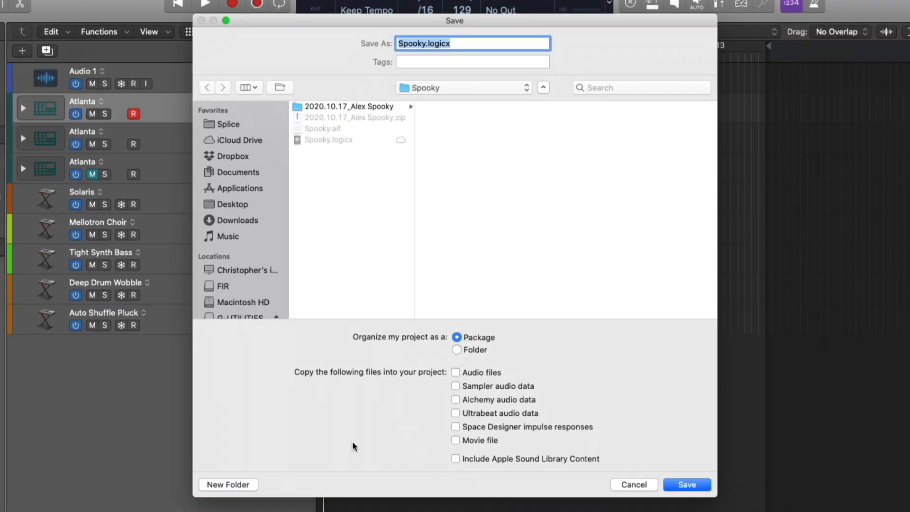
mouse_move(444, 381)
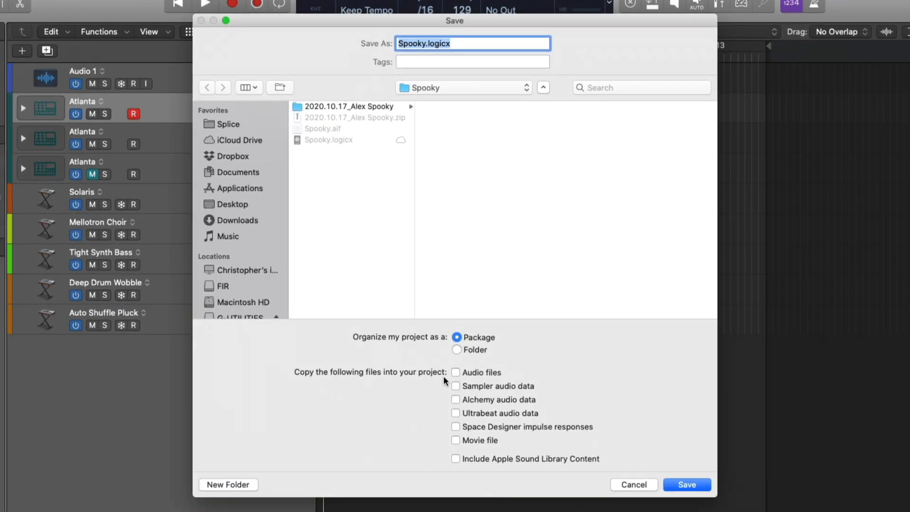
left_click(456, 386)
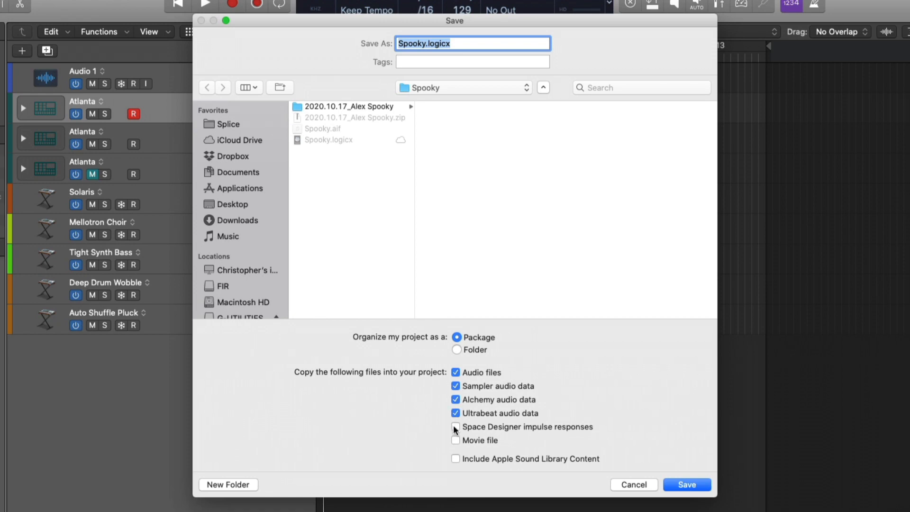
left_click(455, 427)
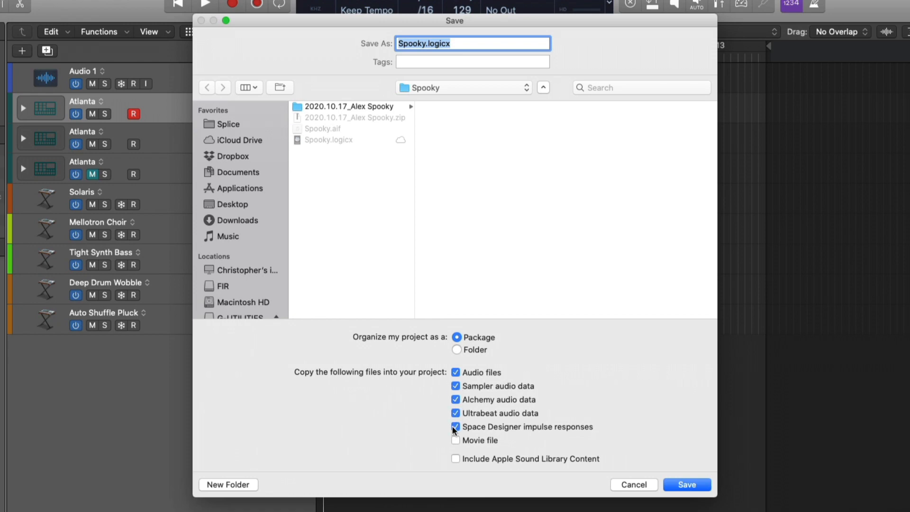
left_click(455, 440)
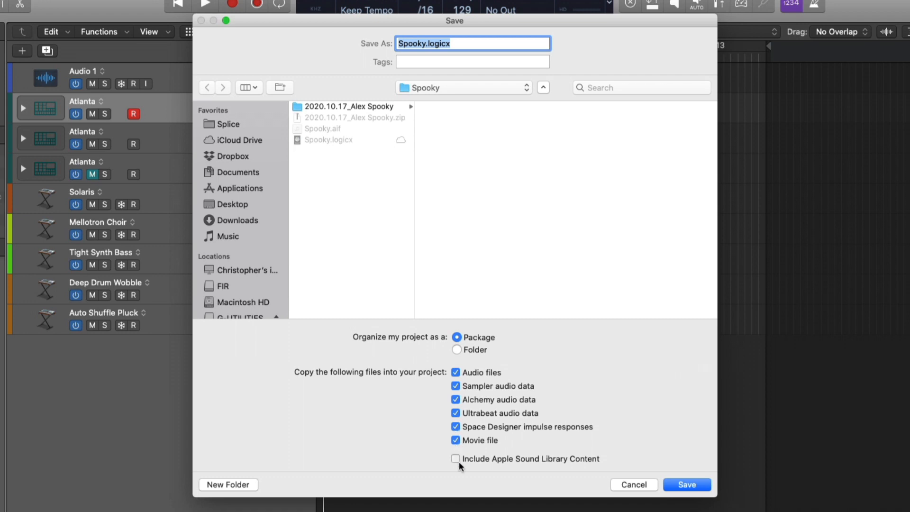
left_click(455, 458)
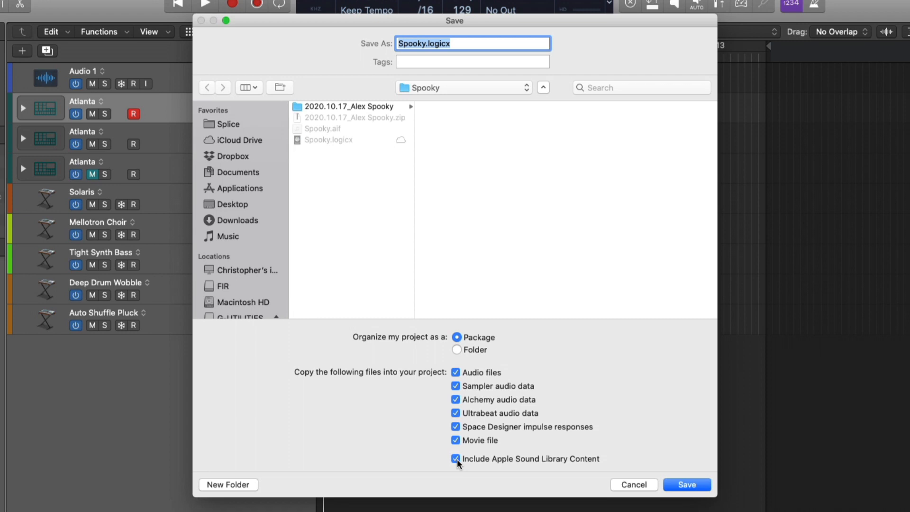
mouse_move(405, 350)
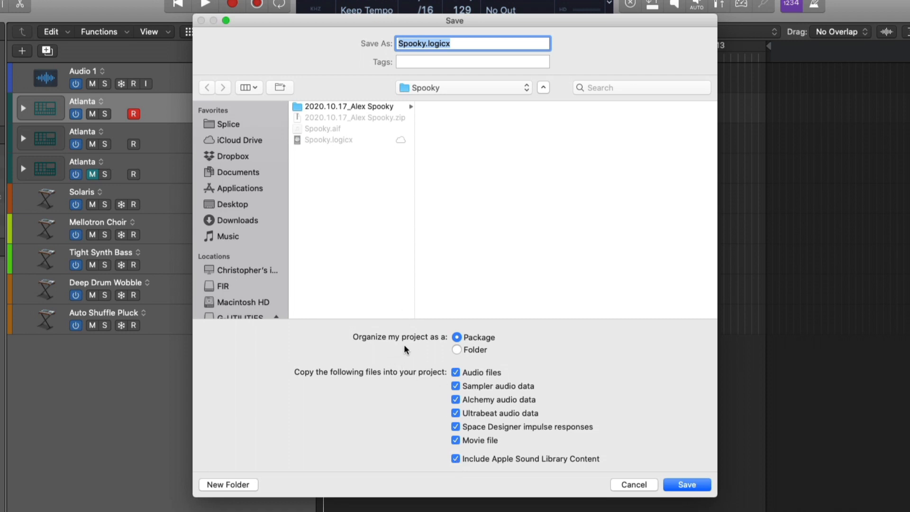
mouse_move(631, 497)
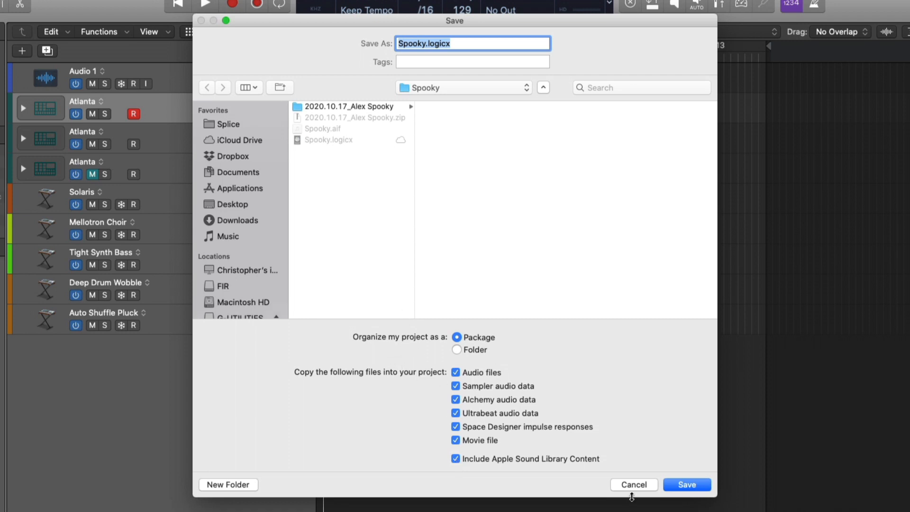
left_click(687, 484)
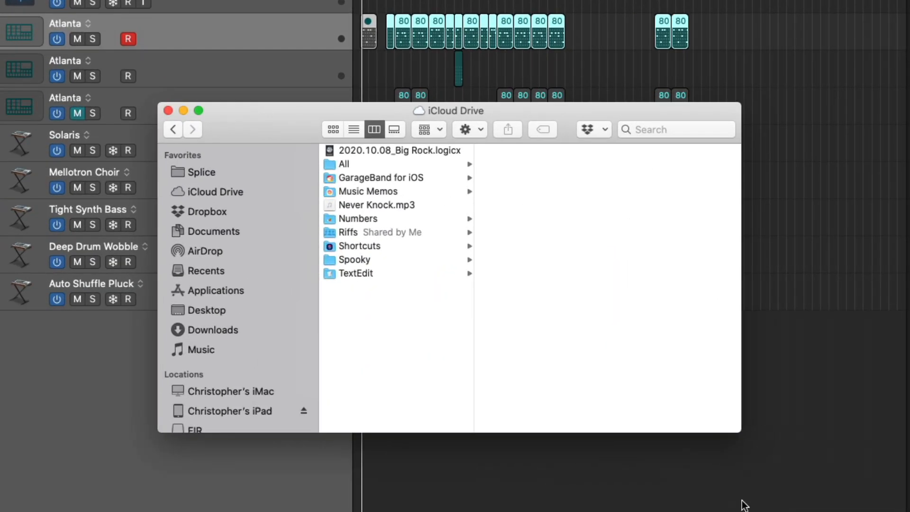
mouse_move(249, 339)
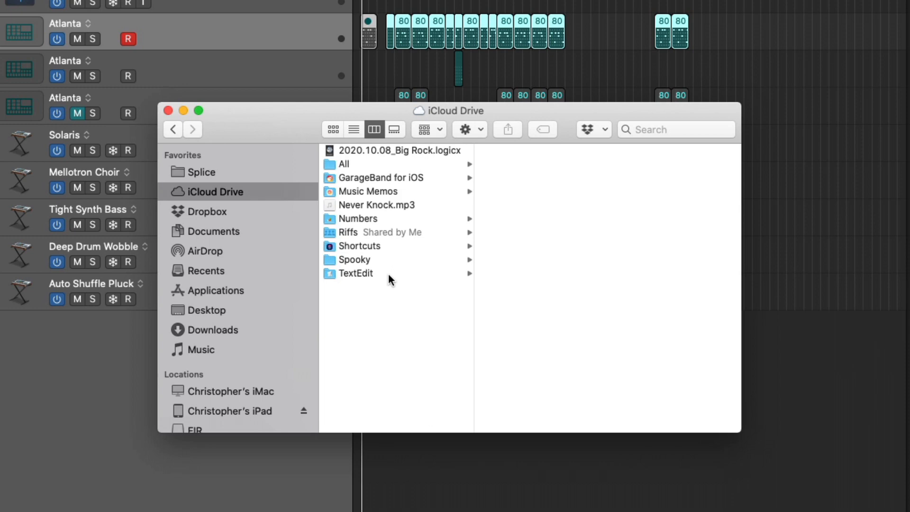
mouse_move(384, 279)
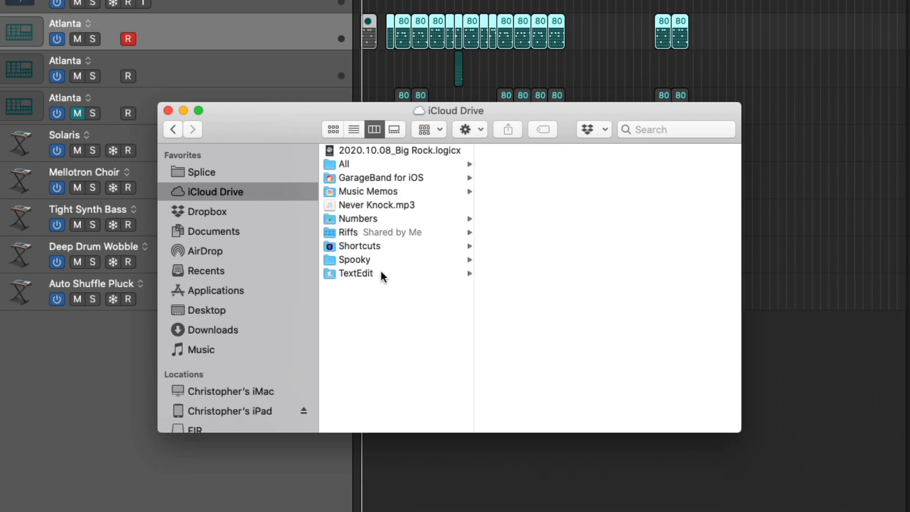
- Open the Spooky folder in the iCloud Drive column view
left_click(354, 259)
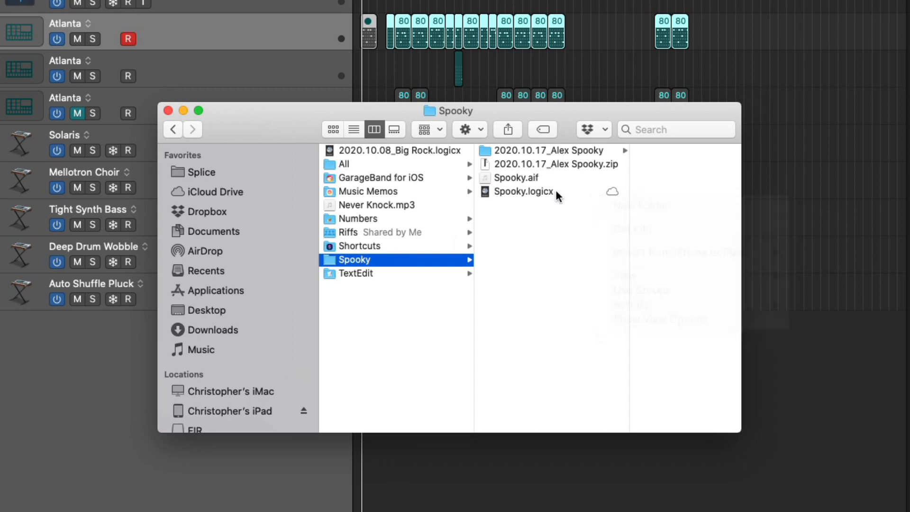
- Share Spooky.logicx via Add People with Copy Link, access for anyone with the link
right_click(522, 191)
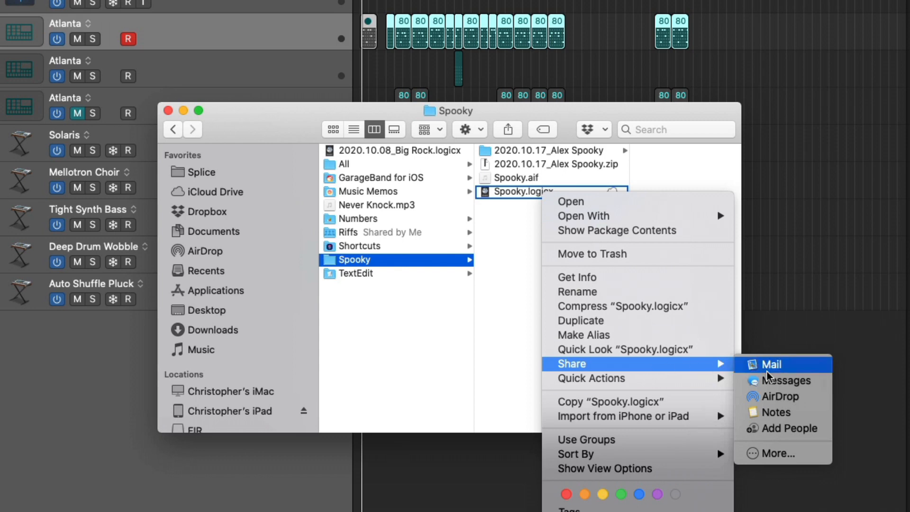
mouse_move(783, 429)
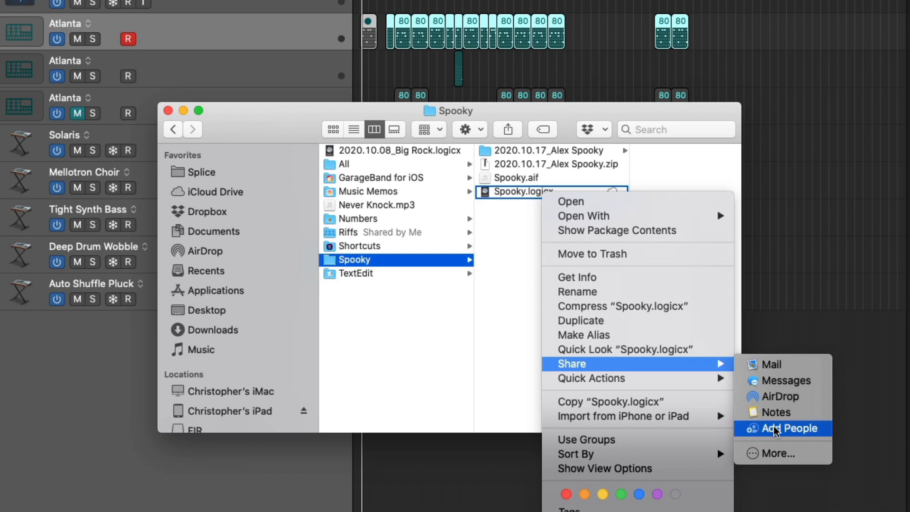
left_click(784, 428)
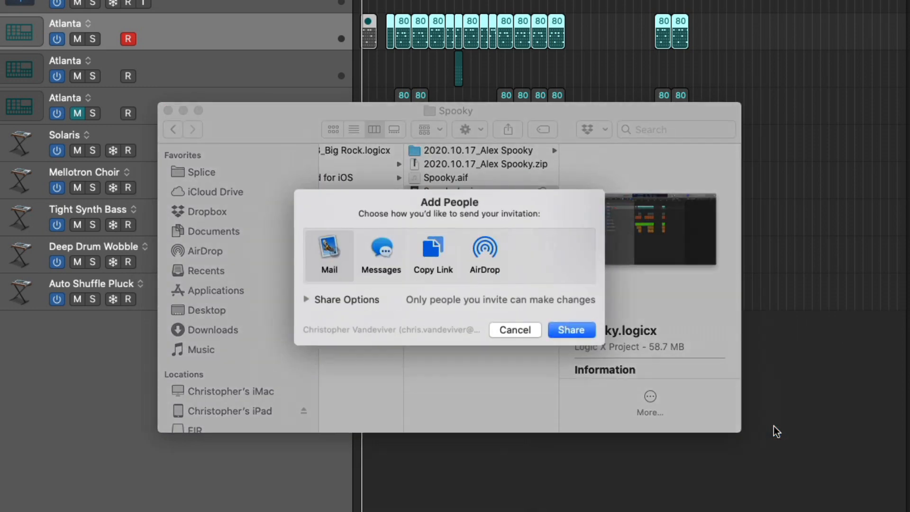
mouse_move(431, 256)
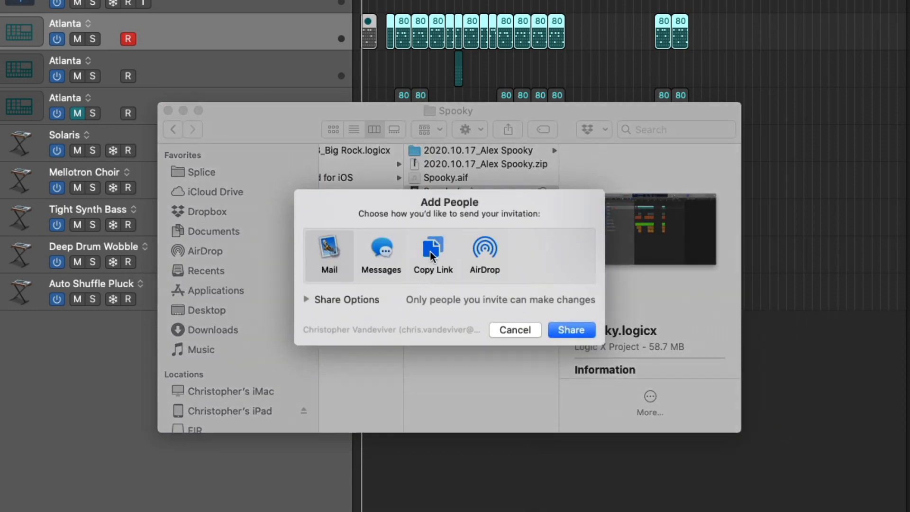
left_click(307, 300)
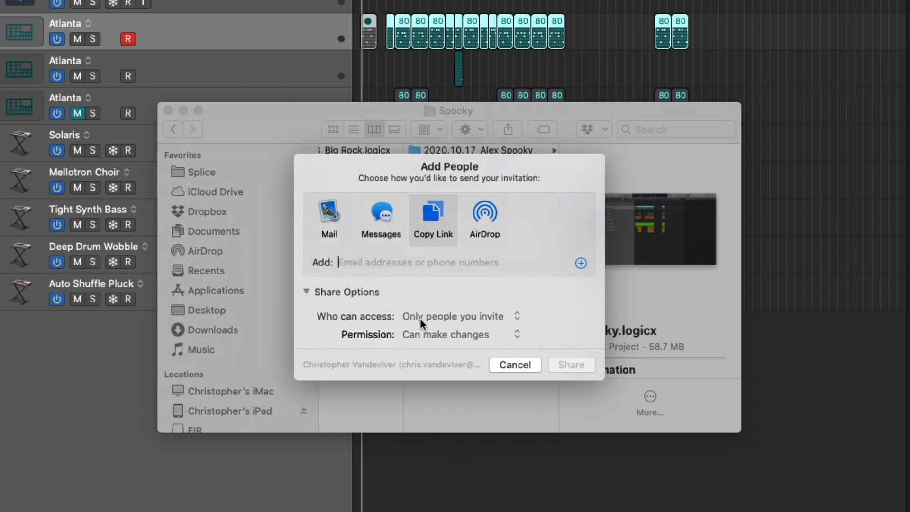
left_click(457, 316)
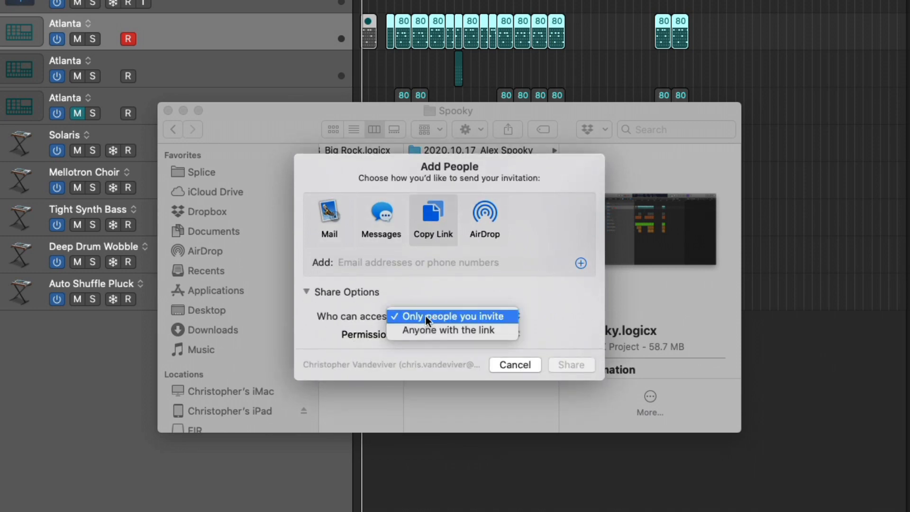
mouse_move(342, 317)
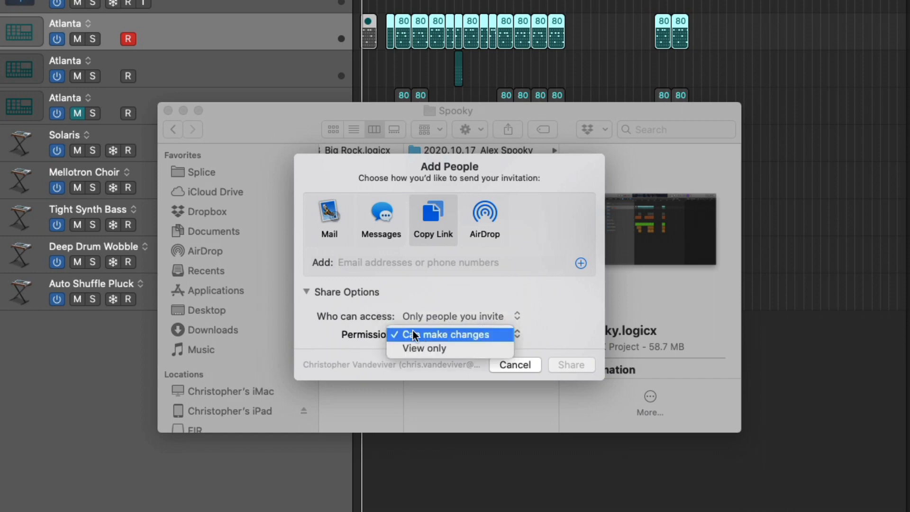
mouse_move(360, 334)
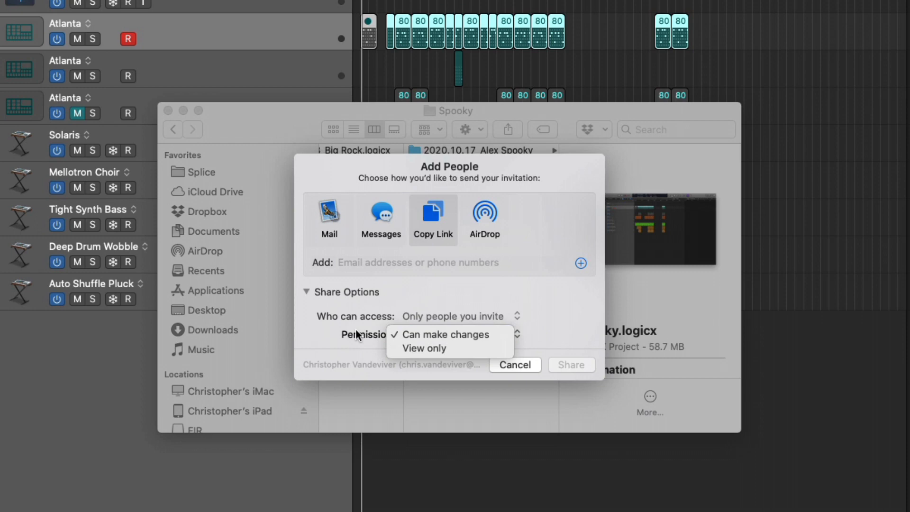
left_click(445, 333)
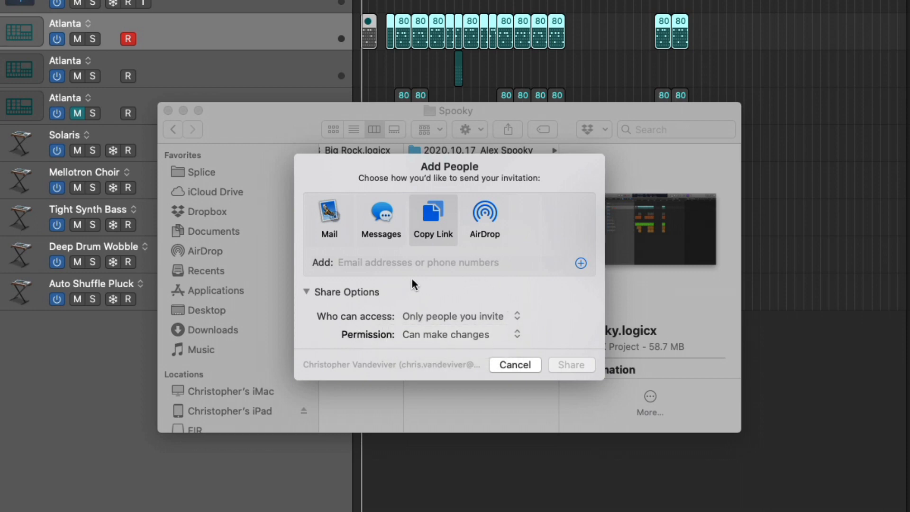
mouse_move(512, 320)
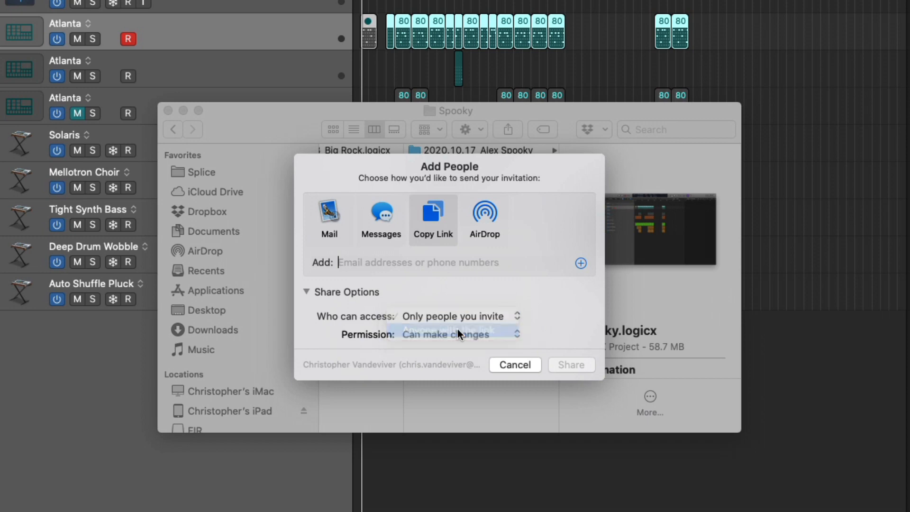
left_click(457, 316)
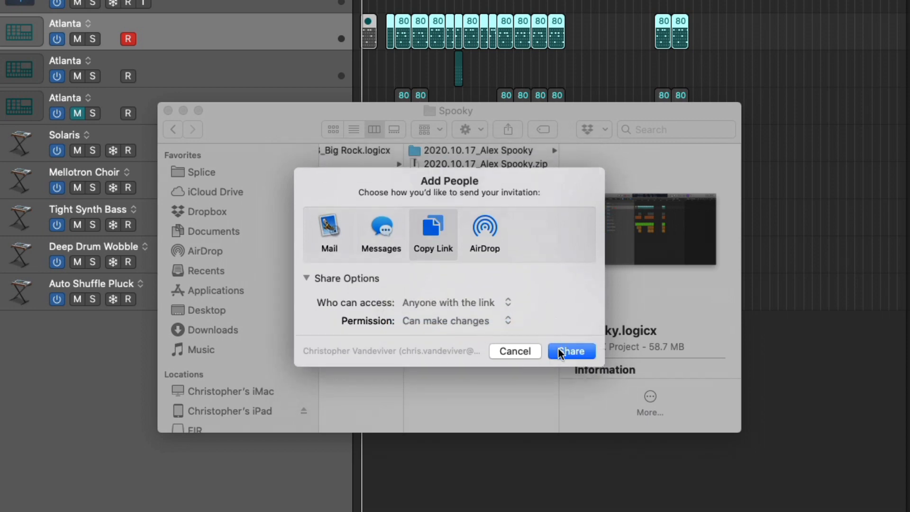
left_click(570, 351)
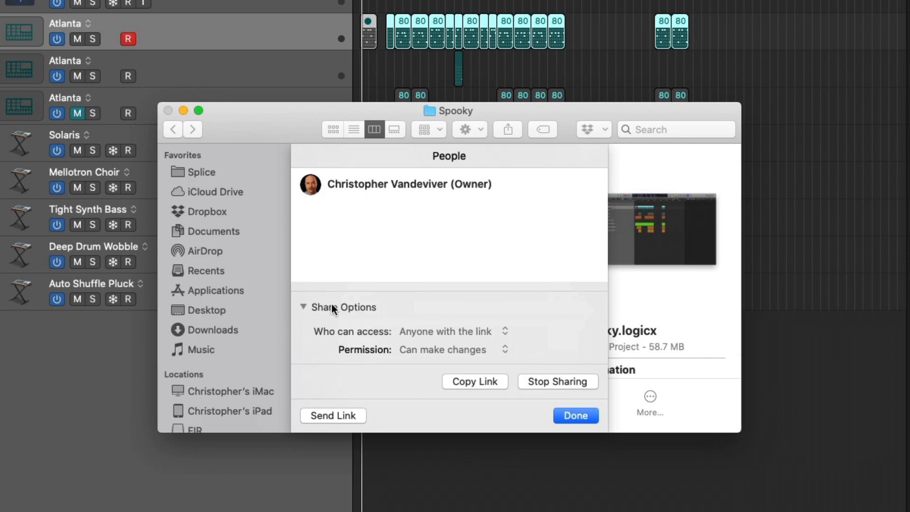
mouse_move(575, 415)
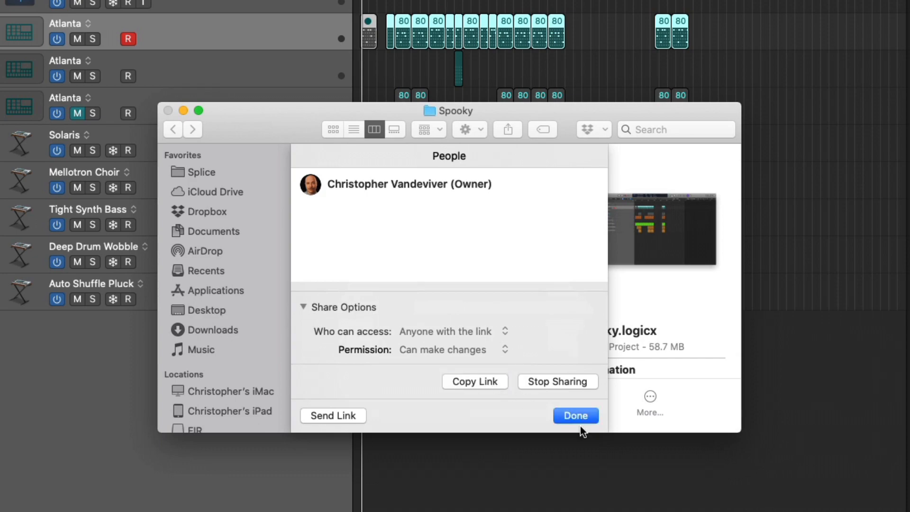
- Share the 2020.10.17_Alex Spooky folder with anyone with the link, then view who it's shared with
left_click(575, 416)
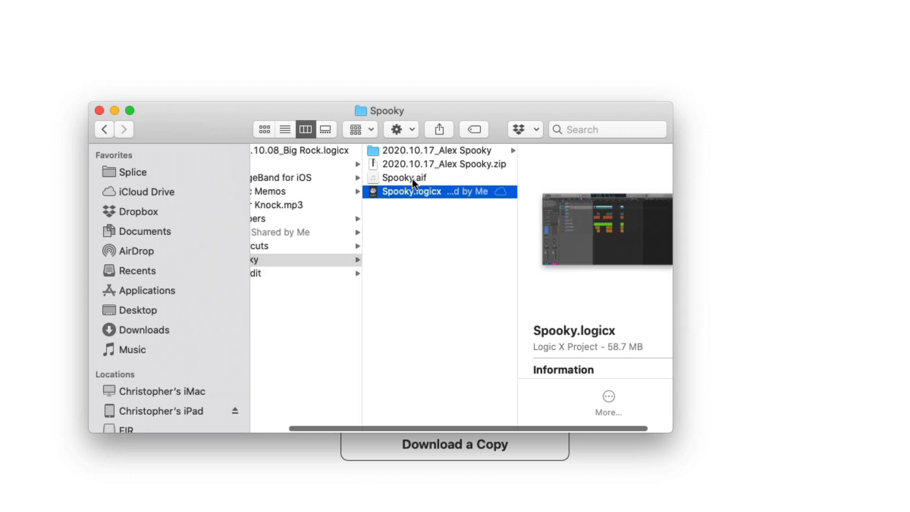
right_click(435, 150)
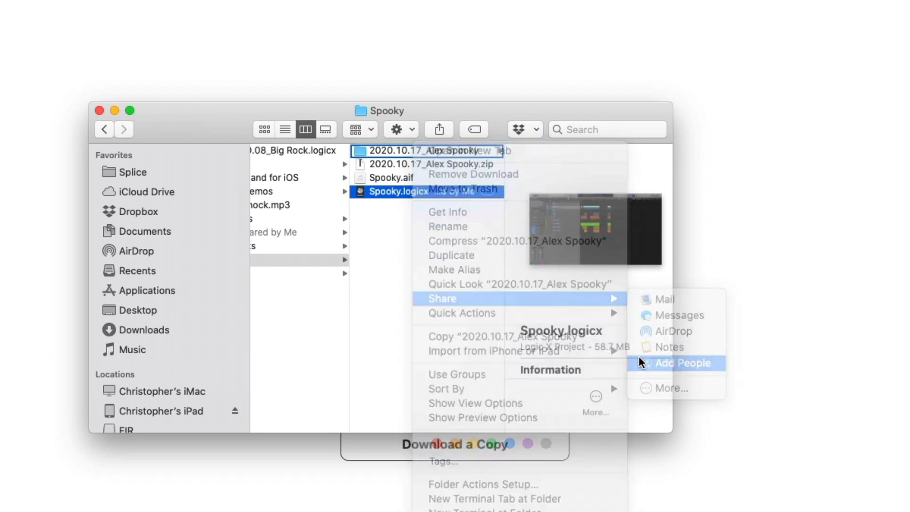
left_click(675, 362)
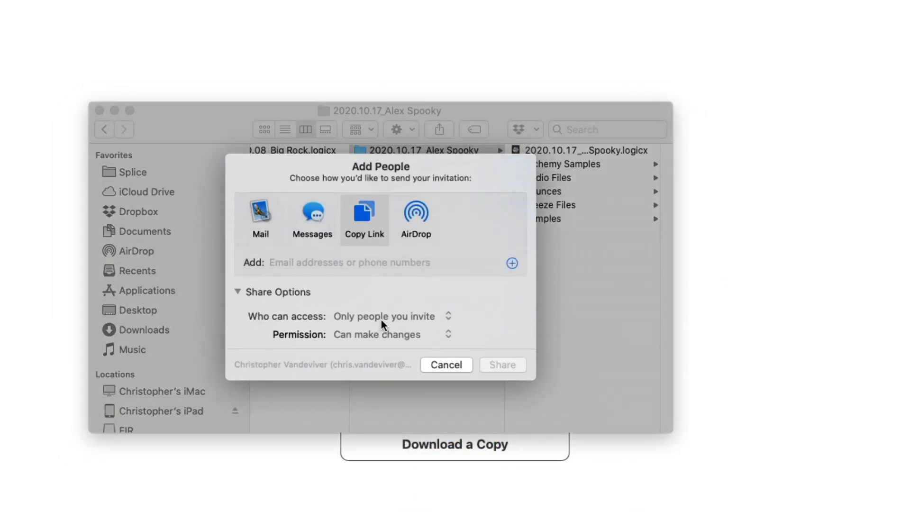
left_click(501, 350)
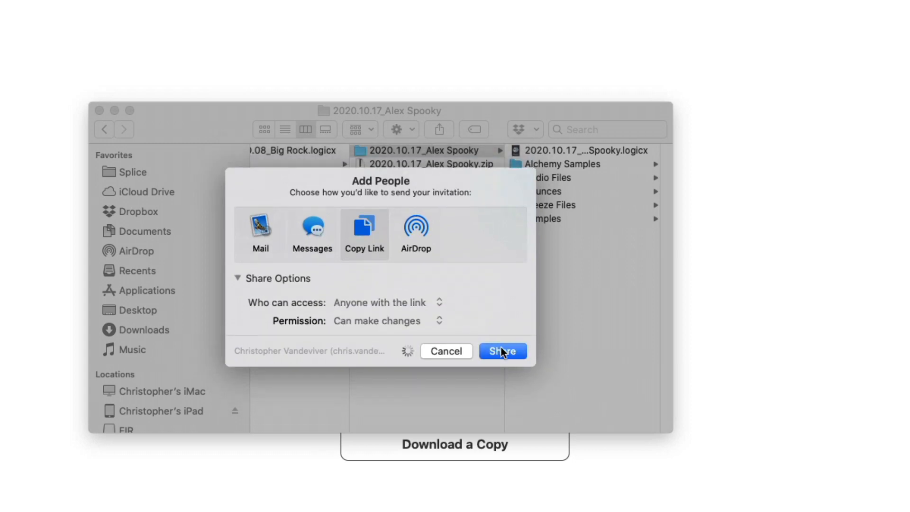
right_click(403, 170)
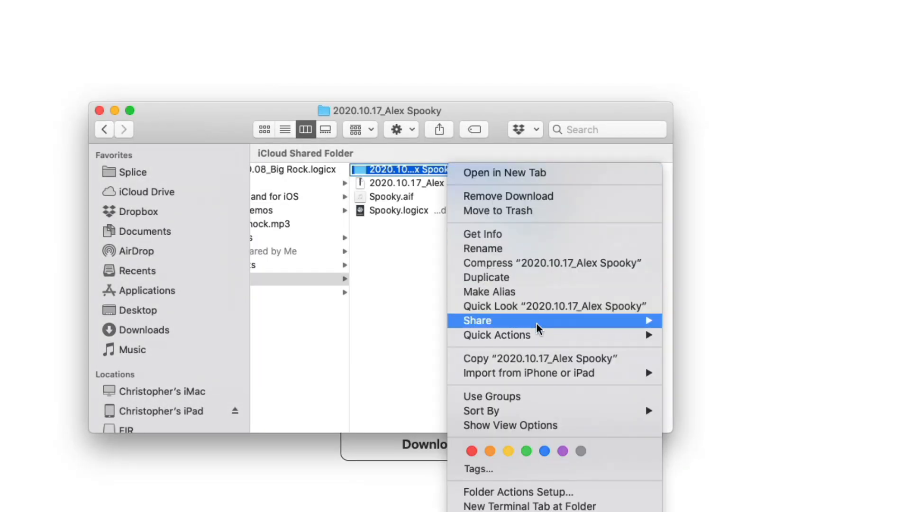
left_click(427, 170)
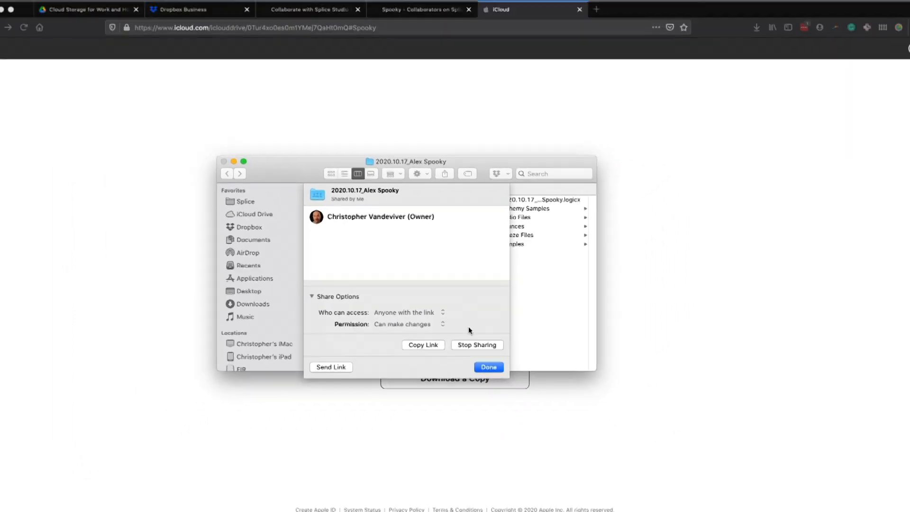
- Get an iCloud Copy Link share for 2020.10.17_Alex Spooky.zip to open its download page
left_click(489, 366)
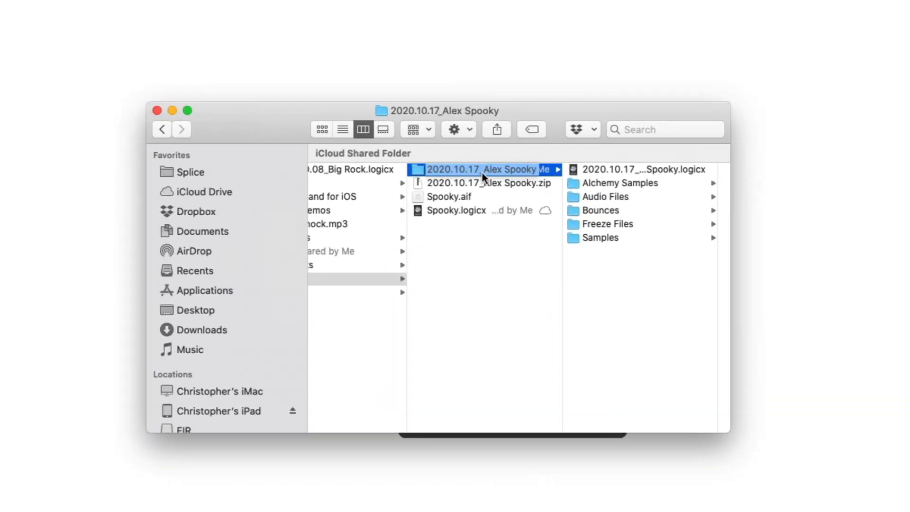
right_click(483, 169)
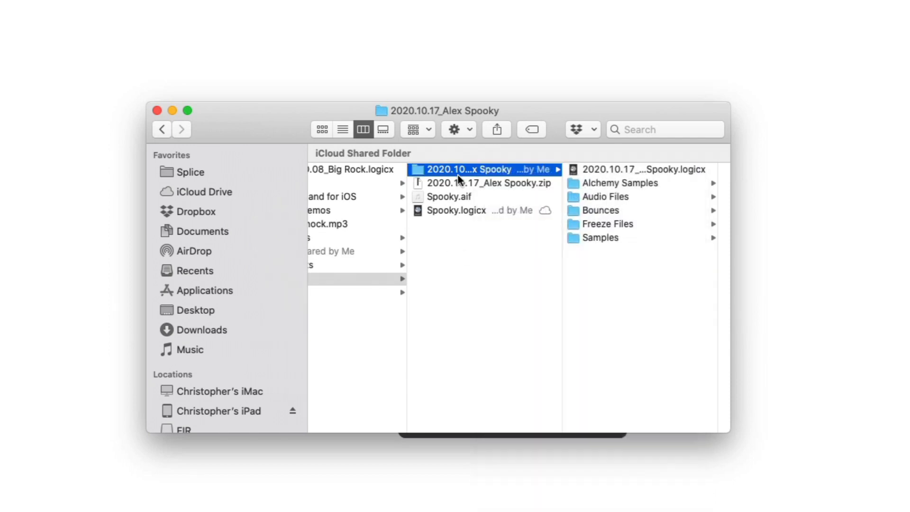
right_click(488, 183)
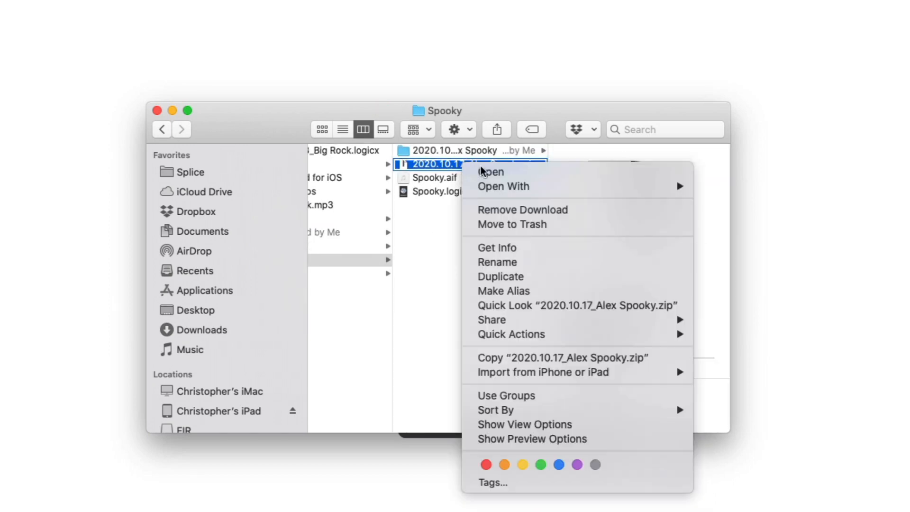
mouse_move(492, 319)
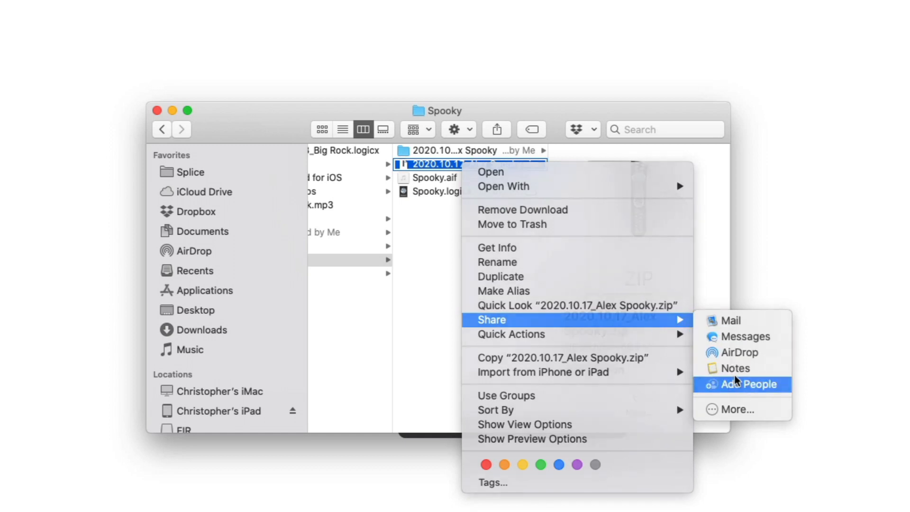
left_click(750, 385)
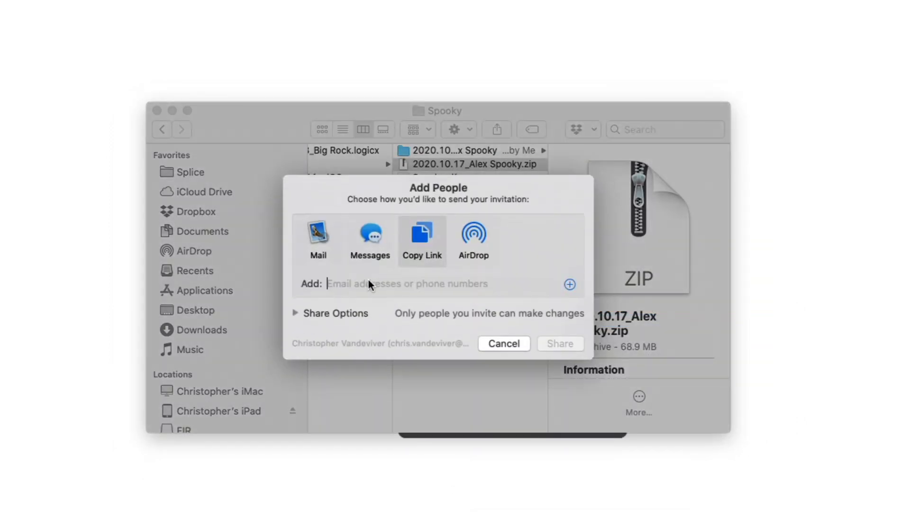
left_click(333, 313)
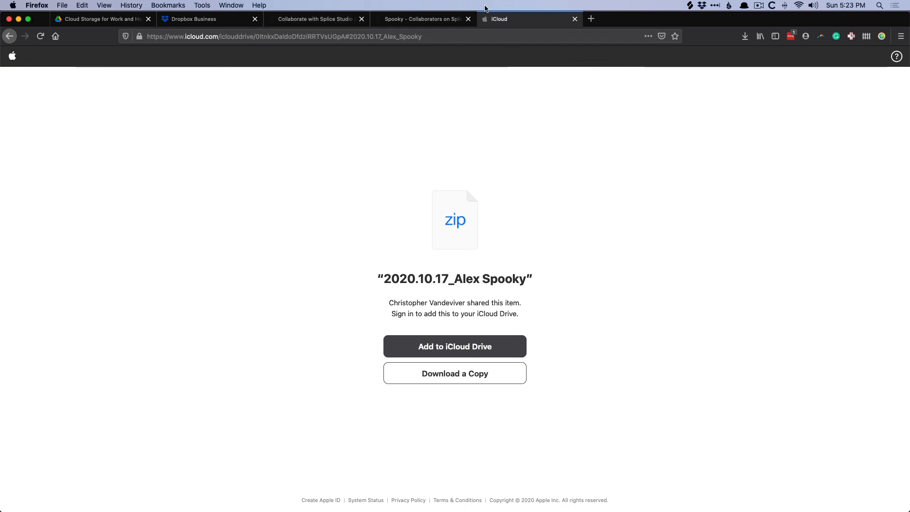
- Visit the Google Drive and Dropbox Business tabs, ending on the Splice Studio tab
left_click(98, 18)
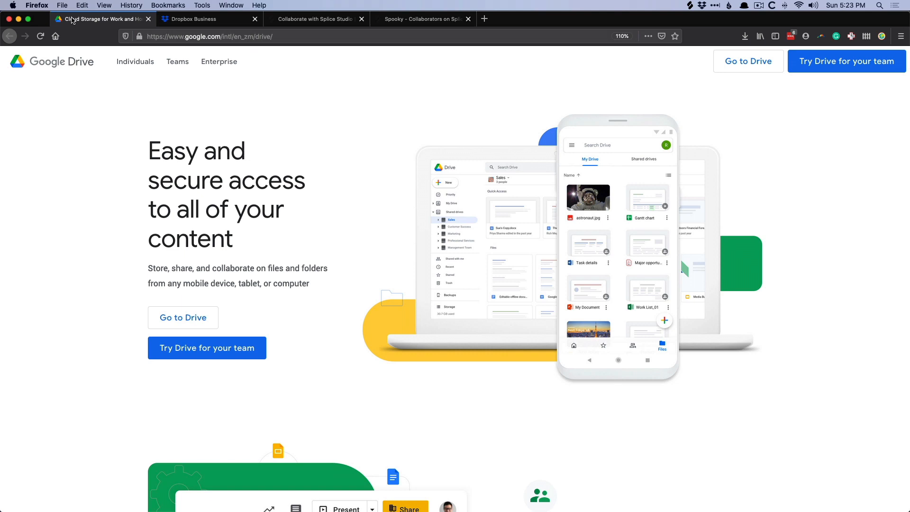
mouse_move(207, 12)
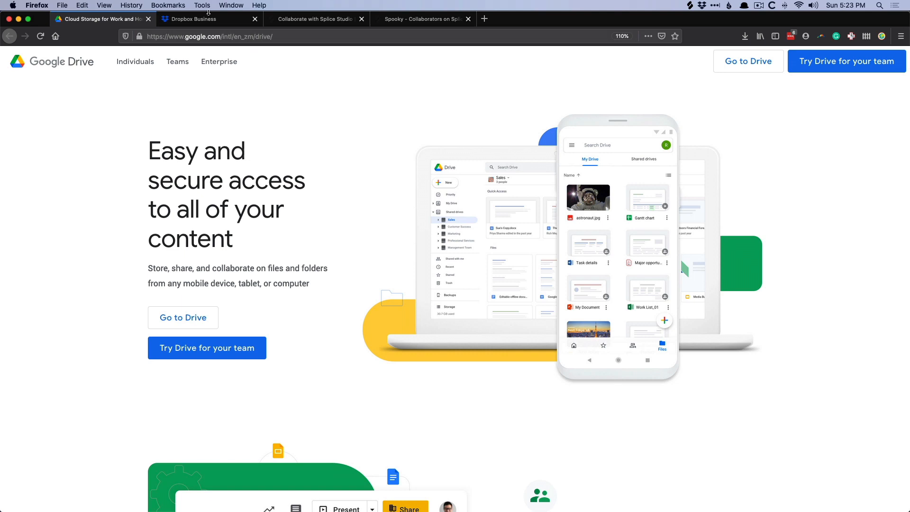
left_click(192, 19)
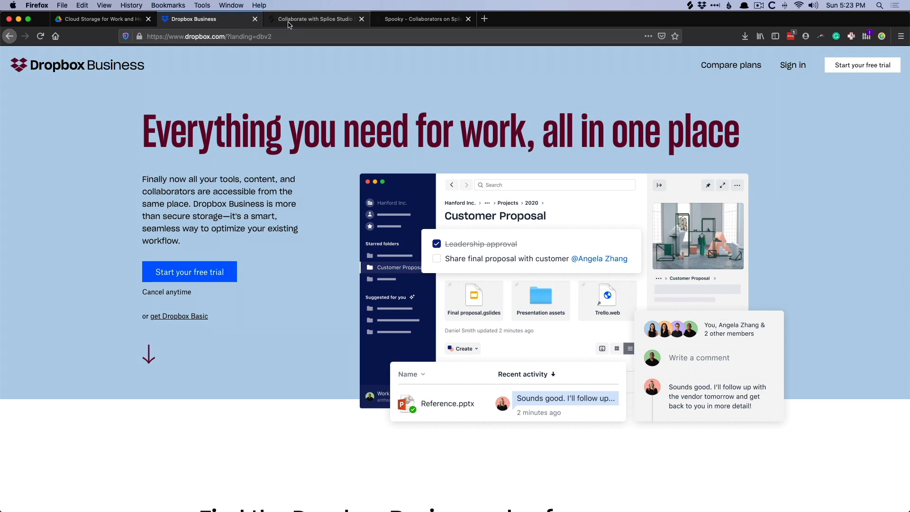
left_click(315, 18)
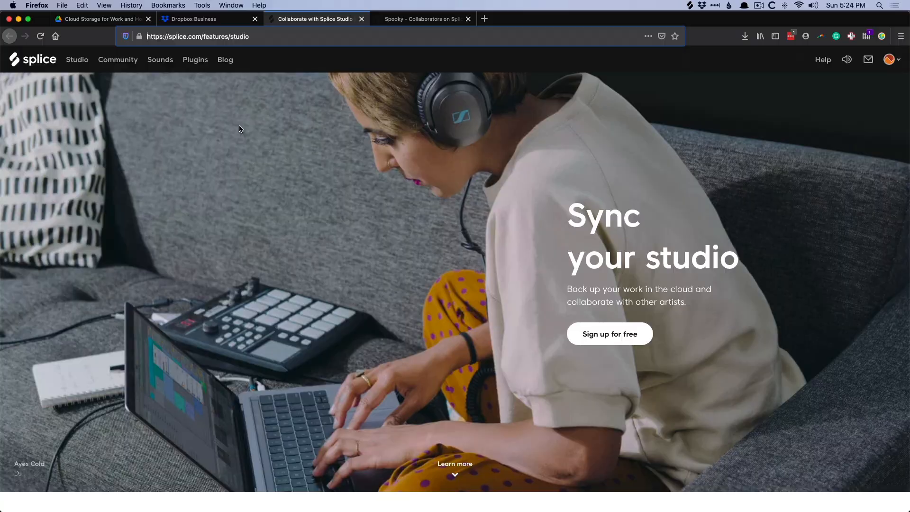
- Scroll the Splice Studio page down to the Better backup section
scroll("down", 3)
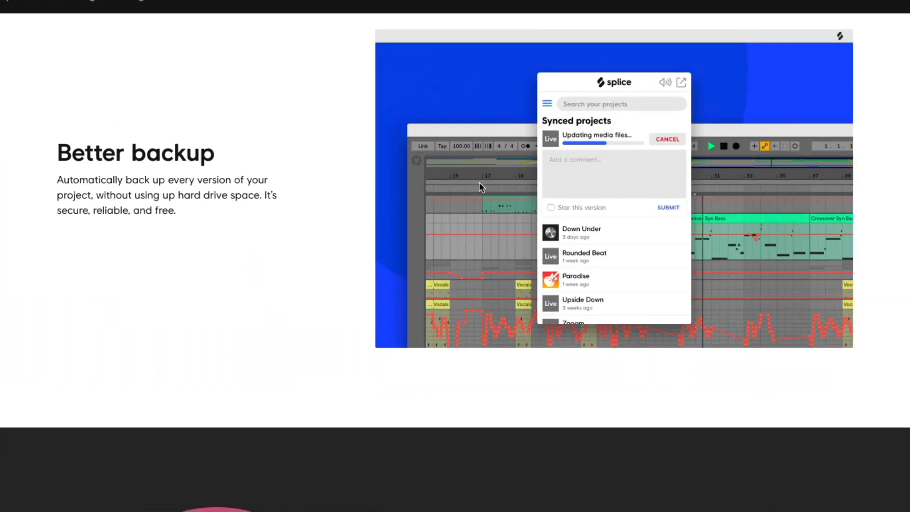
mouse_move(550, 245)
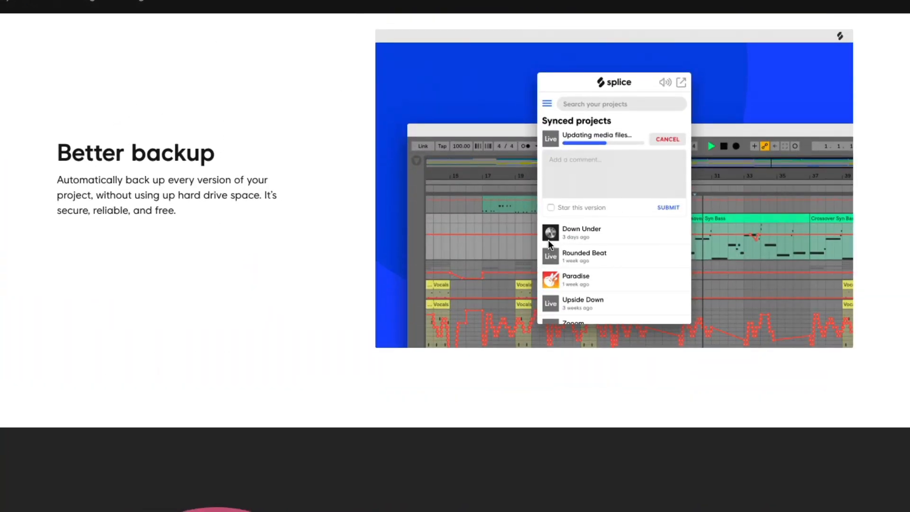
scroll("down", 3)
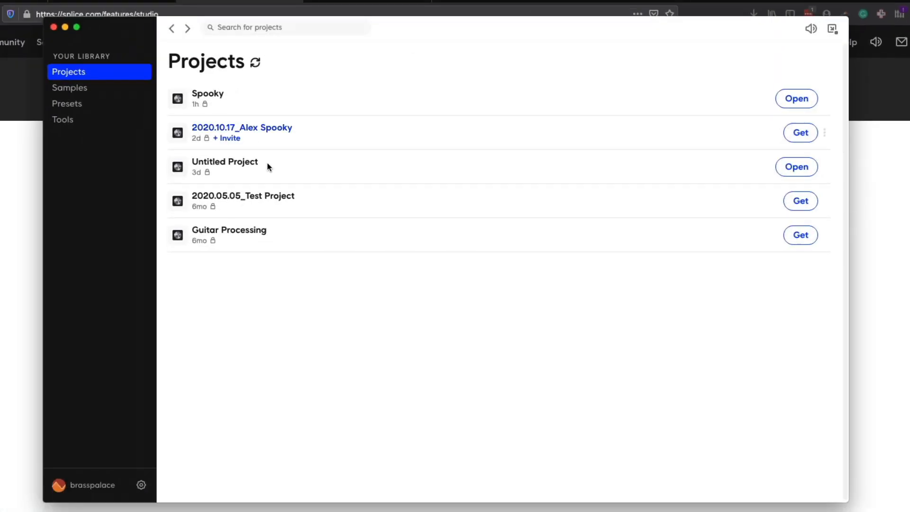
- Visit Splice's Samples and Projects views, then open the local Splice folder holding Spooky.logicx
left_click(70, 87)
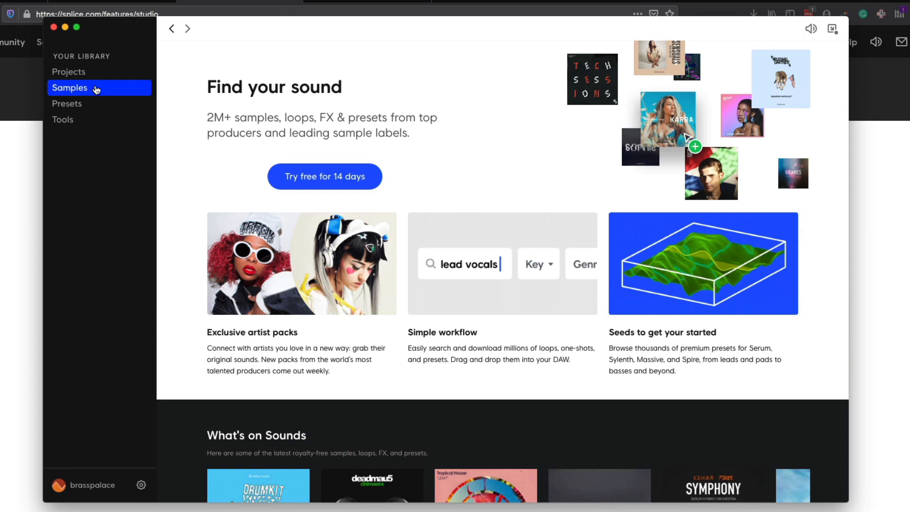
mouse_move(87, 67)
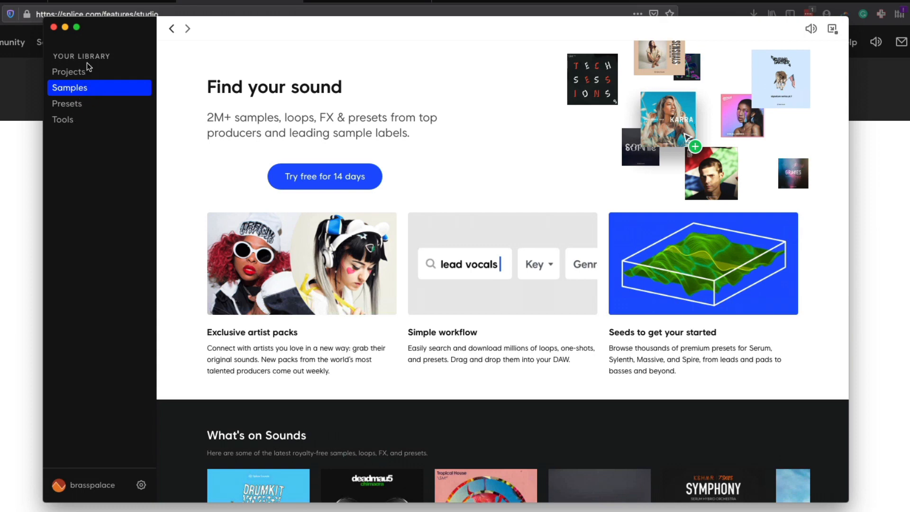
left_click(69, 71)
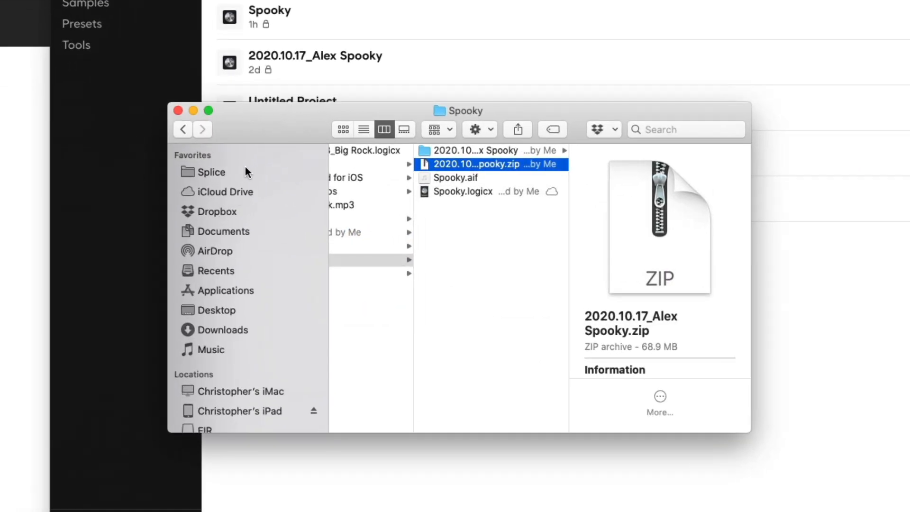
left_click(212, 172)
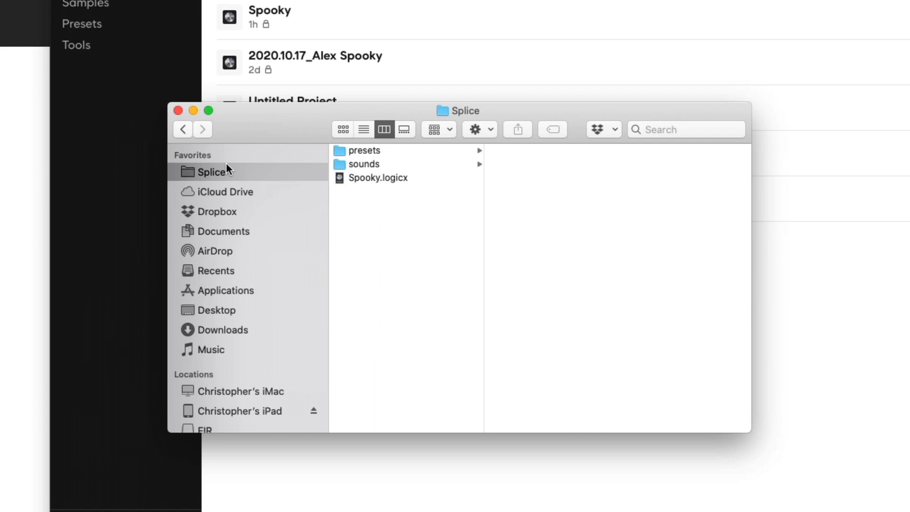
mouse_move(352, 202)
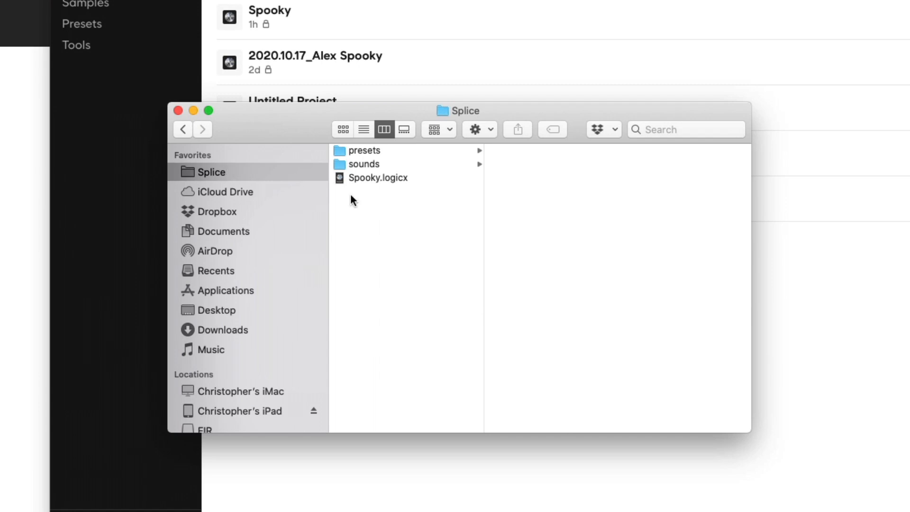
mouse_move(388, 302)
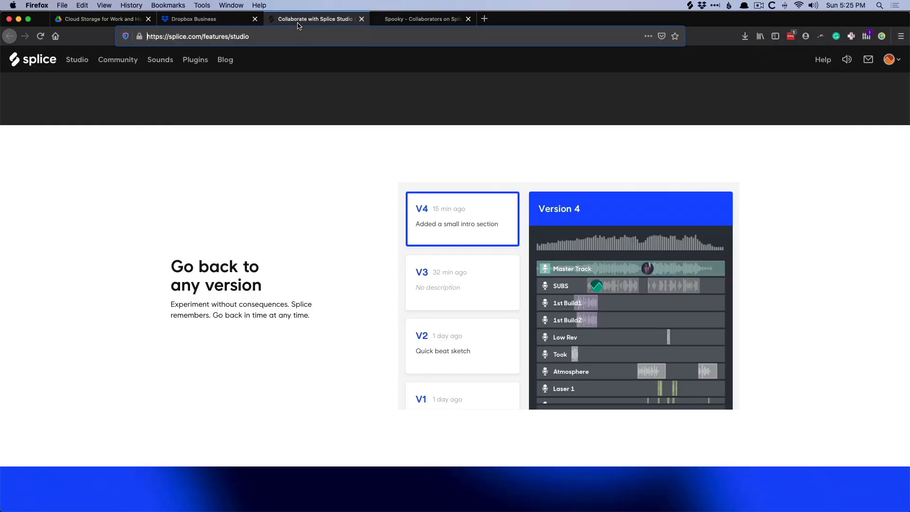
- Switch to the 'Spooky - Collaborators on Splice' tab showing the Version 2 timeline
left_click(421, 18)
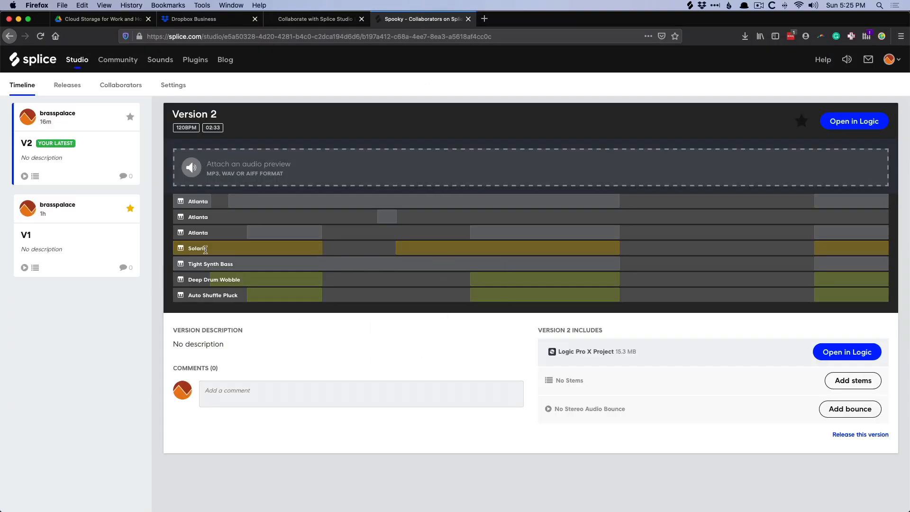
mouse_move(248, 250)
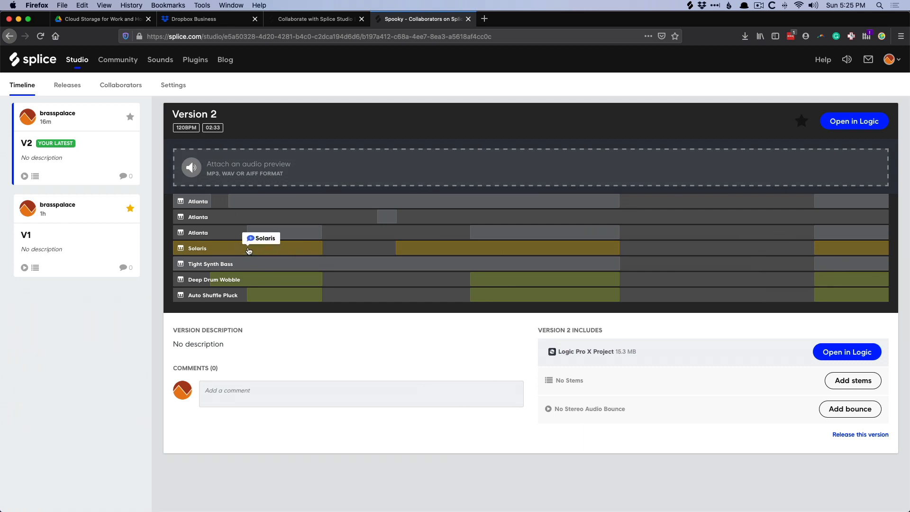
mouse_move(114, 150)
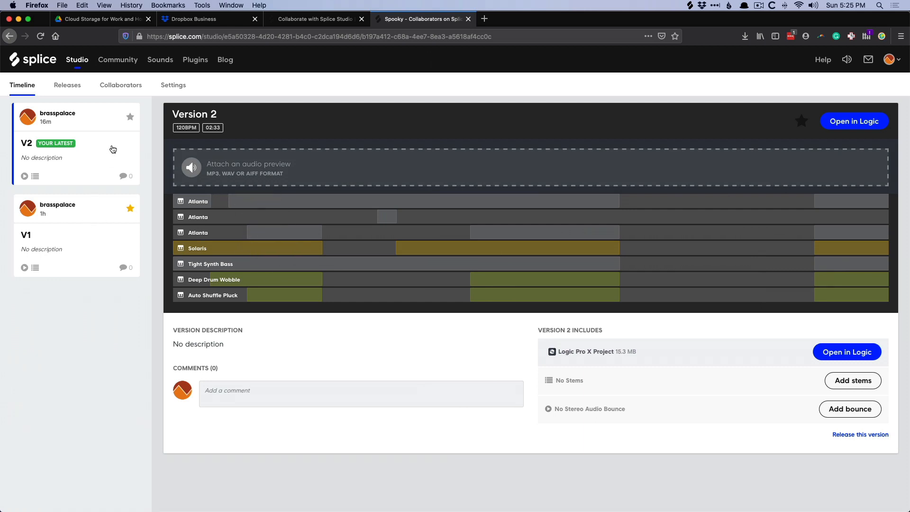
mouse_move(835, 359)
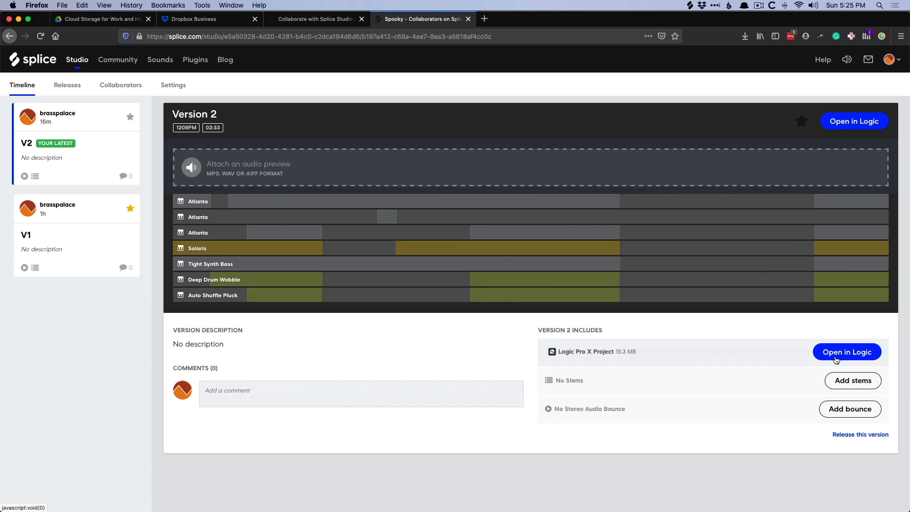
mouse_move(794, 381)
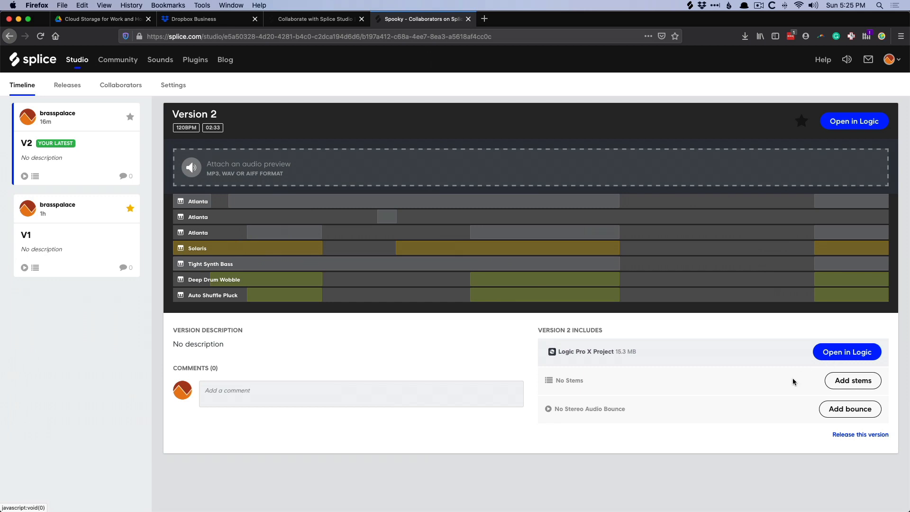
mouse_move(595, 385)
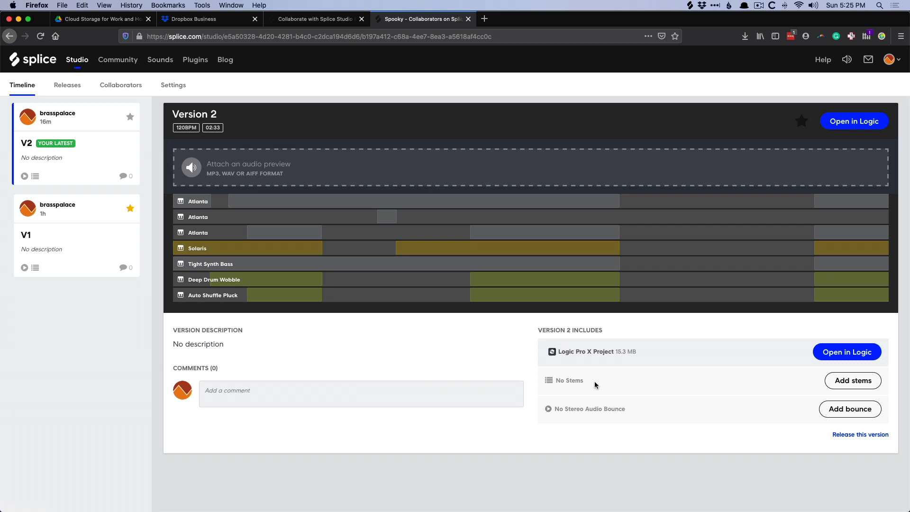
mouse_move(590, 411)
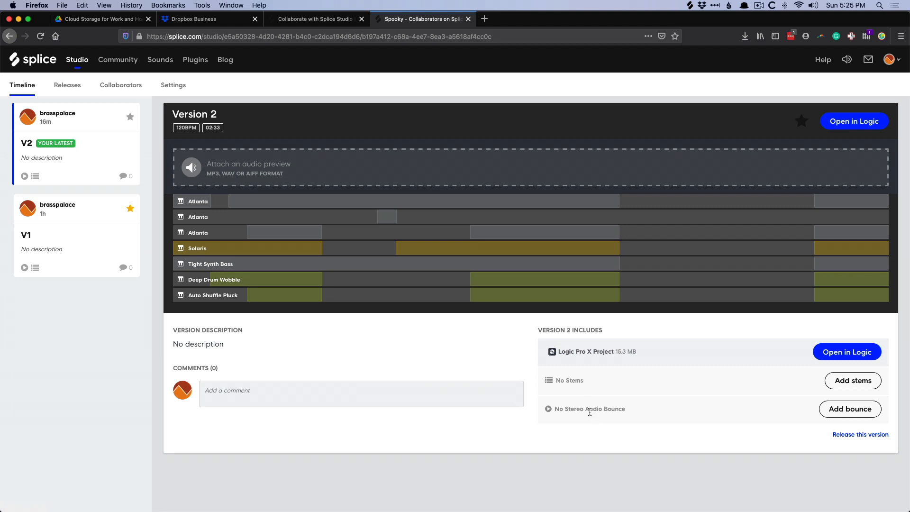
mouse_move(756, 76)
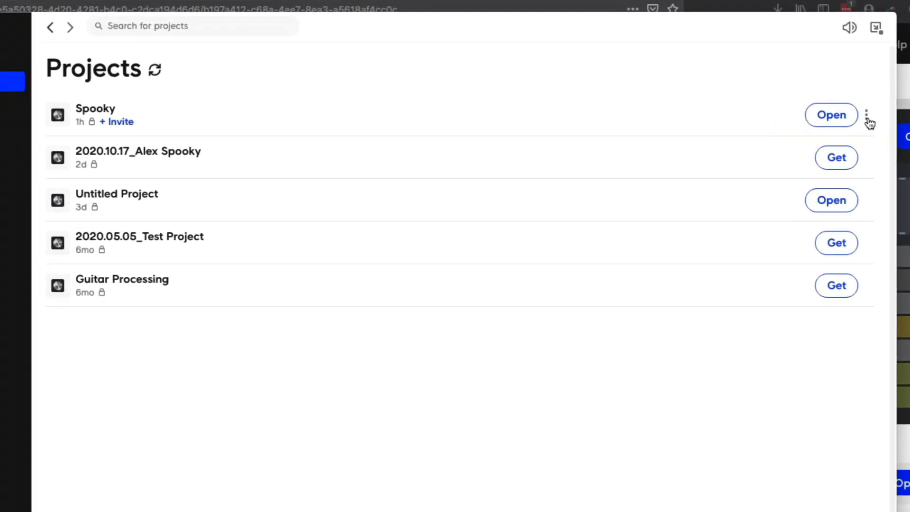
left_click(117, 121)
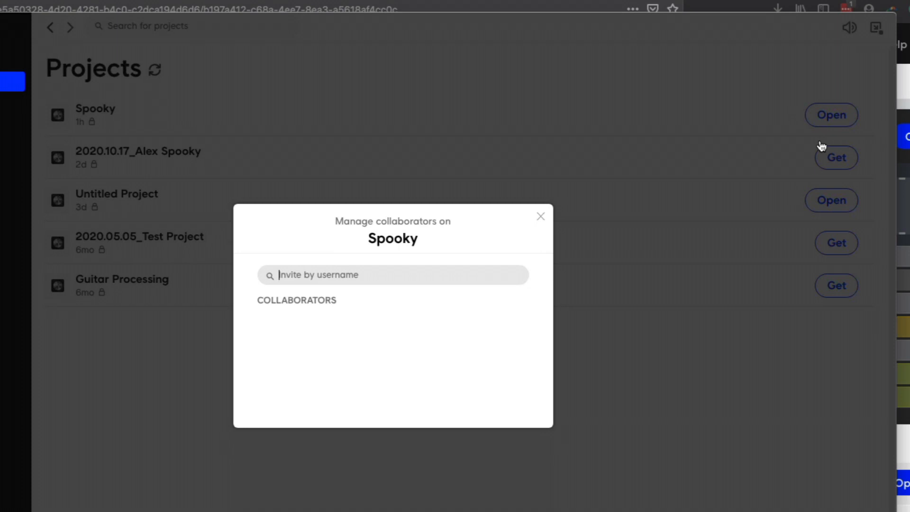
mouse_move(432, 279)
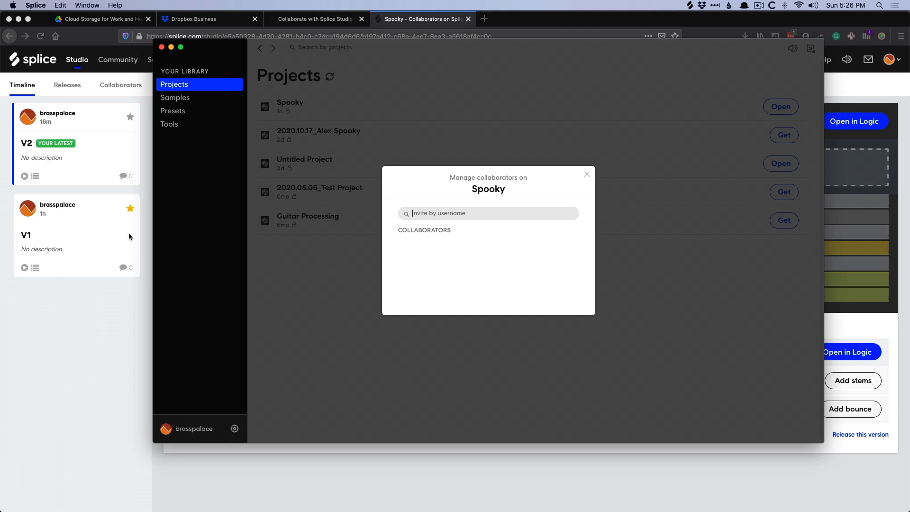
left_click(586, 174)
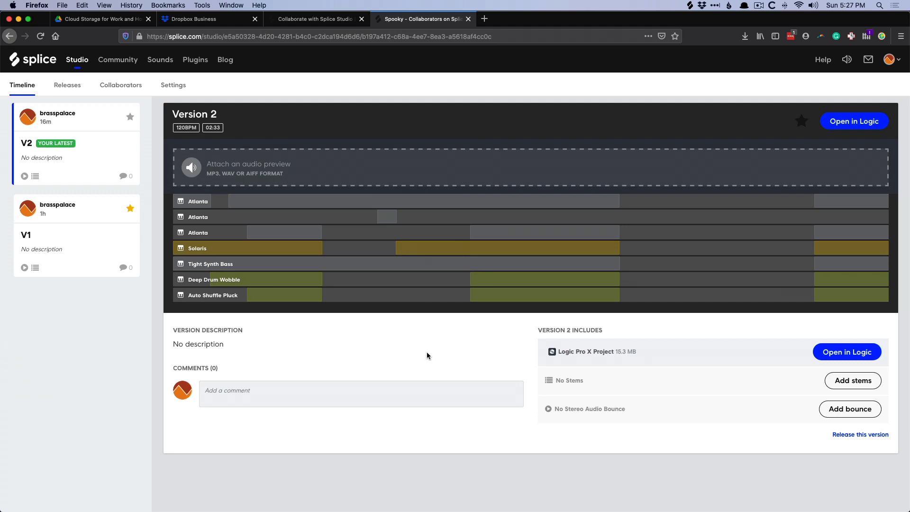
- In Logic Pro X, Save As Spooky.logicx as a package in the Spooky folder
left_click(854, 121)
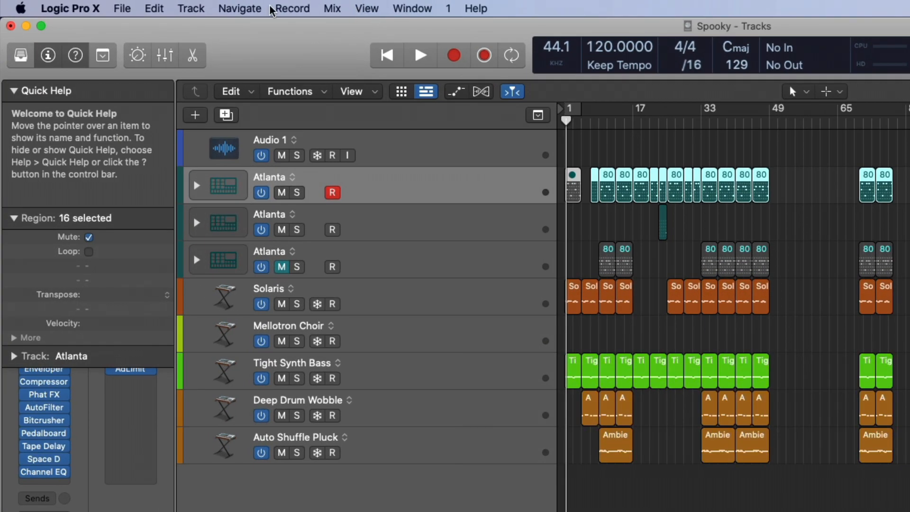
left_click(122, 8)
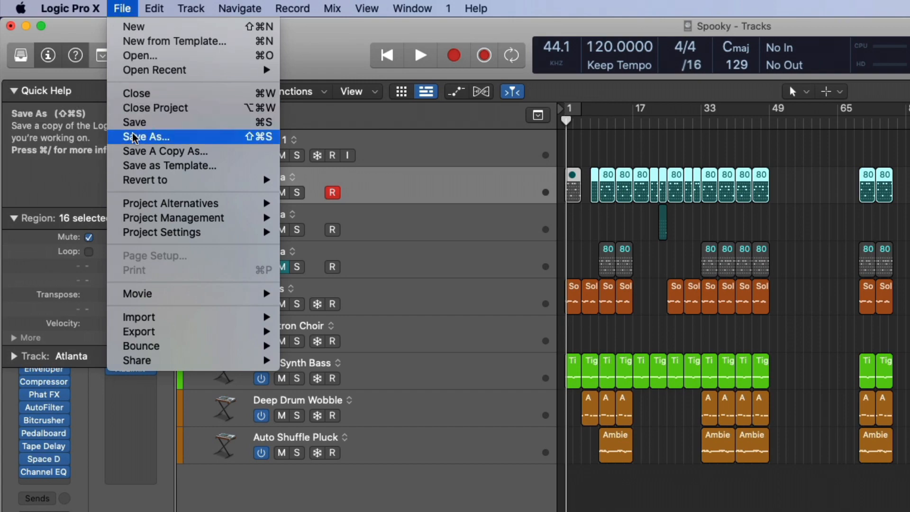
left_click(145, 137)
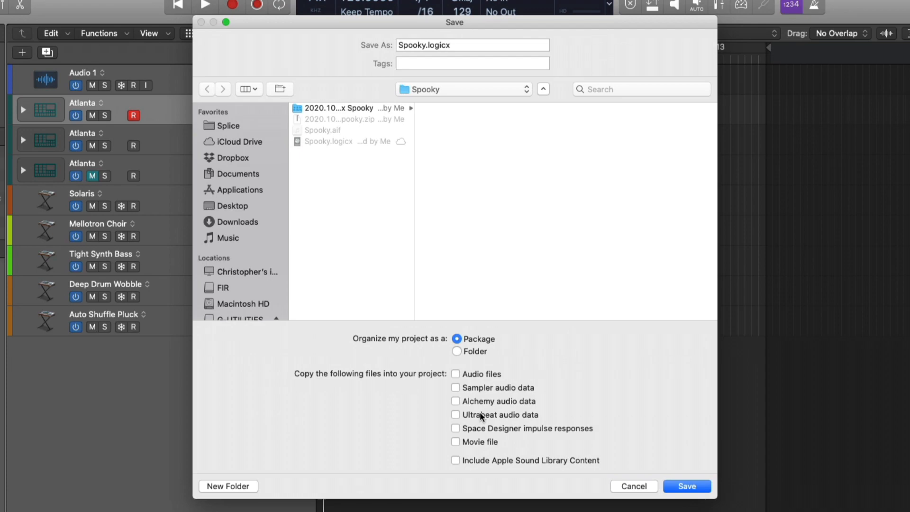
left_click(686, 486)
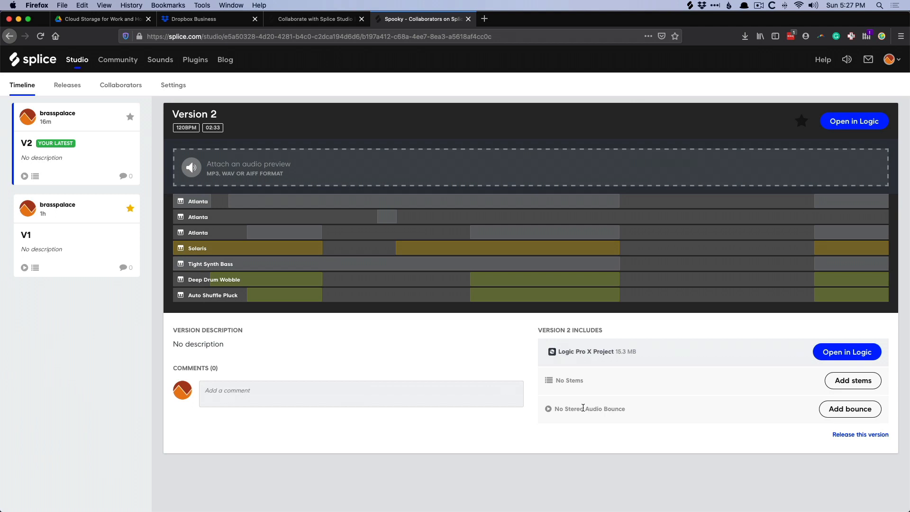
- Bring the Spooky Logic project back to the front
left_click(853, 120)
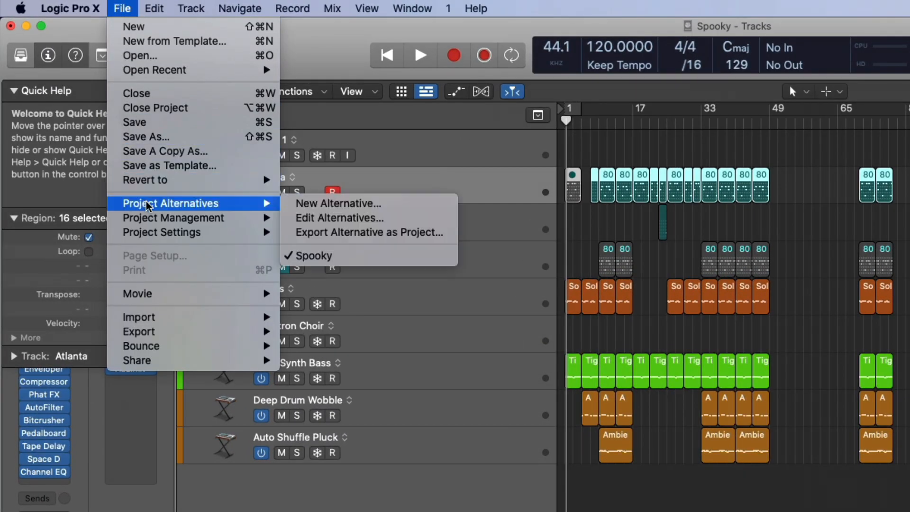
mouse_move(339, 203)
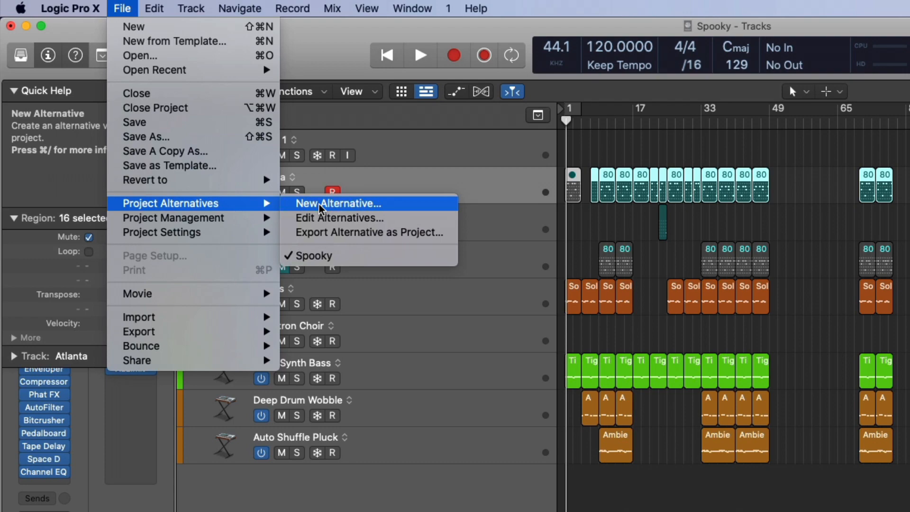
mouse_move(325, 38)
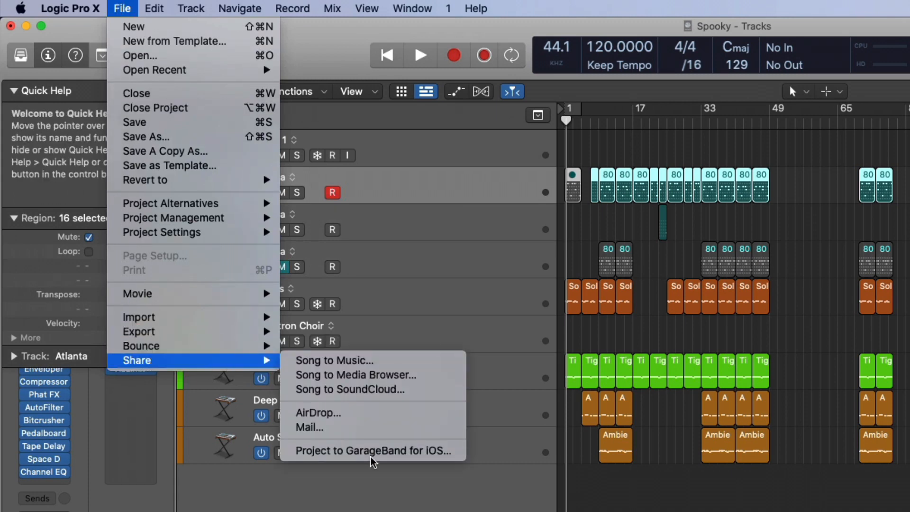
mouse_move(371, 451)
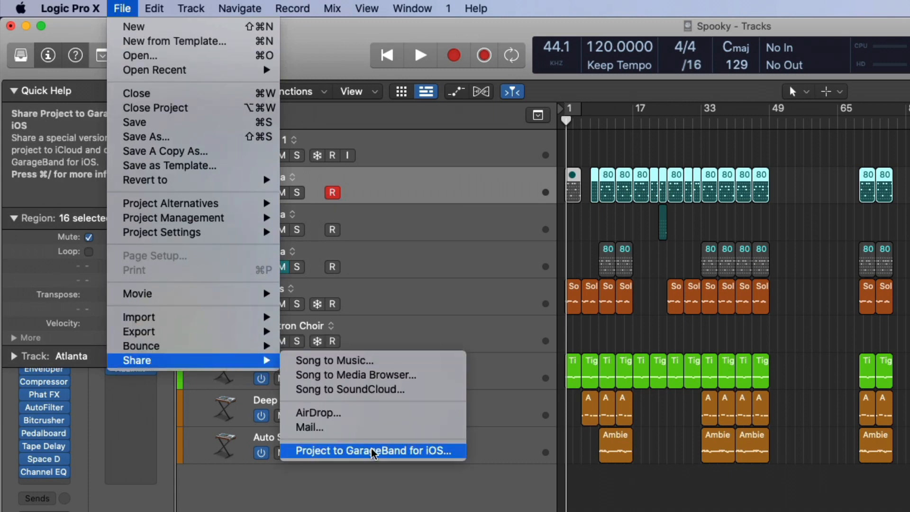
- Export Spooky to GarageBand for iOS, confirming and saving Spooky.band to iCloud
left_click(374, 450)
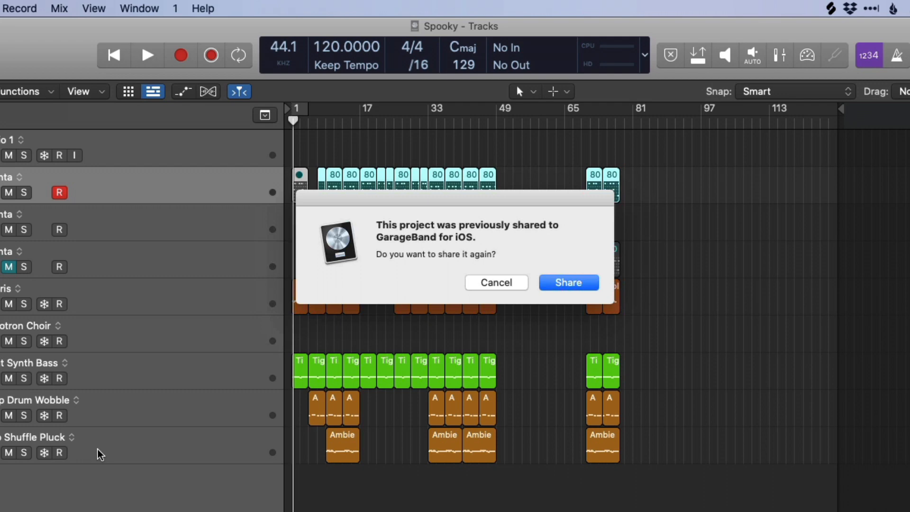
mouse_move(552, 295)
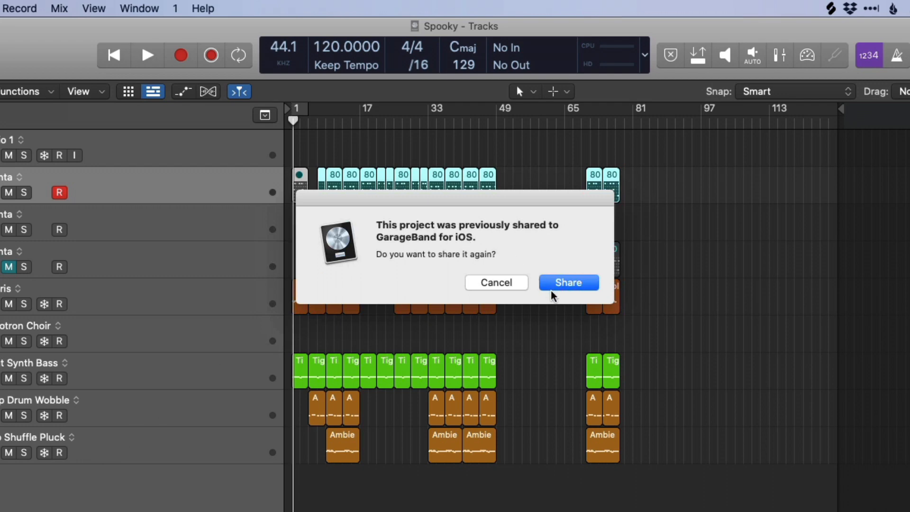
mouse_move(556, 292)
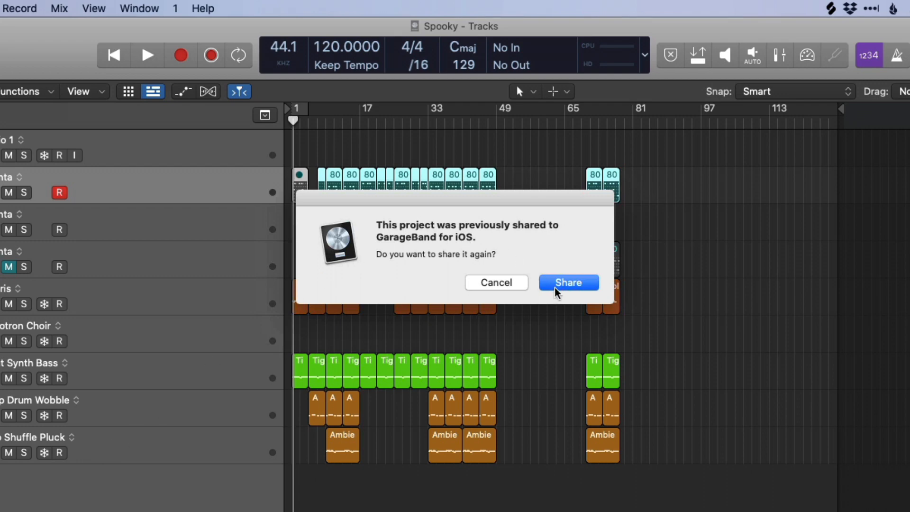
left_click(568, 283)
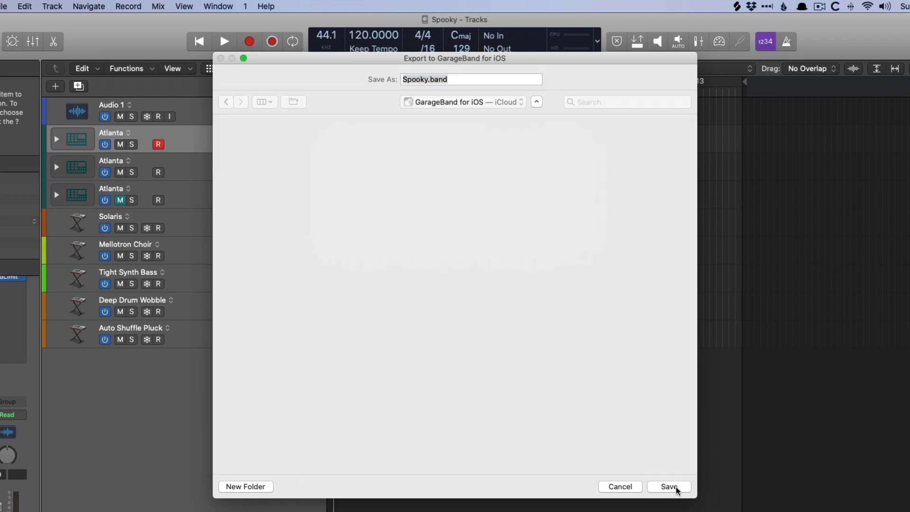
left_click(668, 486)
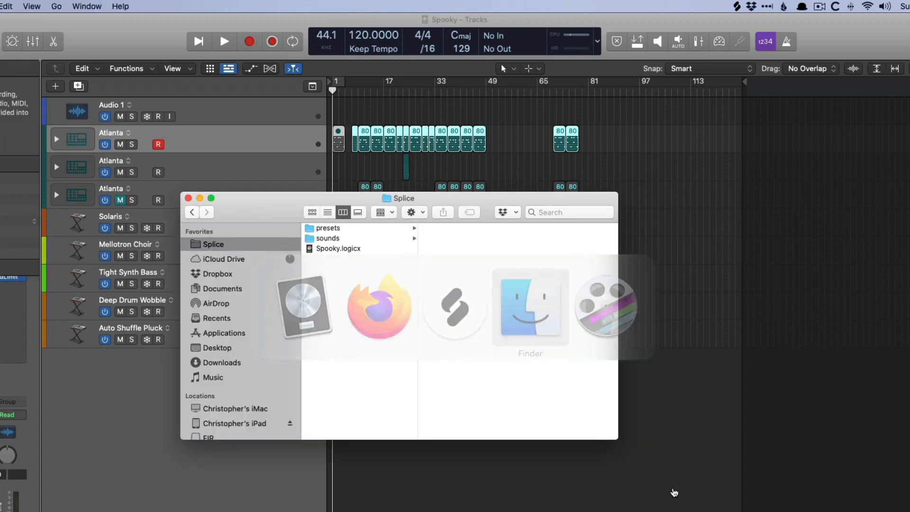
- Find Spooky.band in iCloud Drive's GarageBand for iOS folder, then quit Logic
left_click(218, 259)
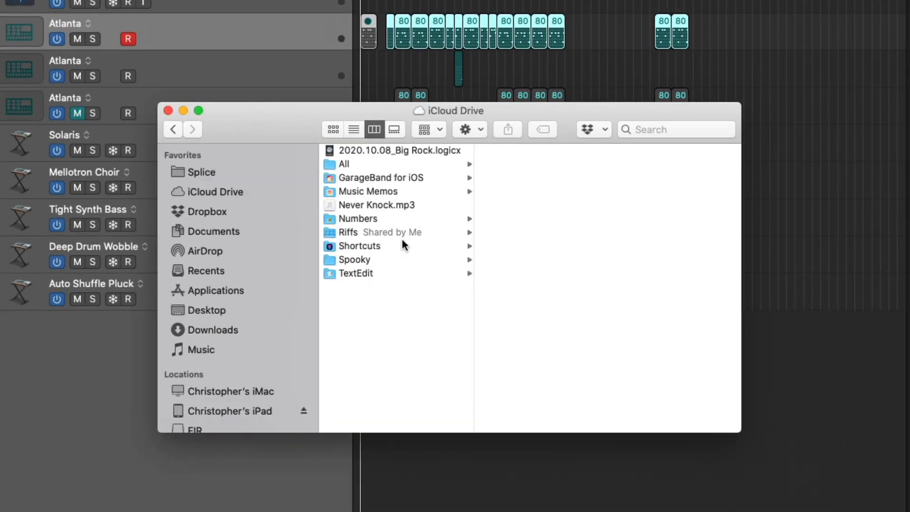
left_click(381, 178)
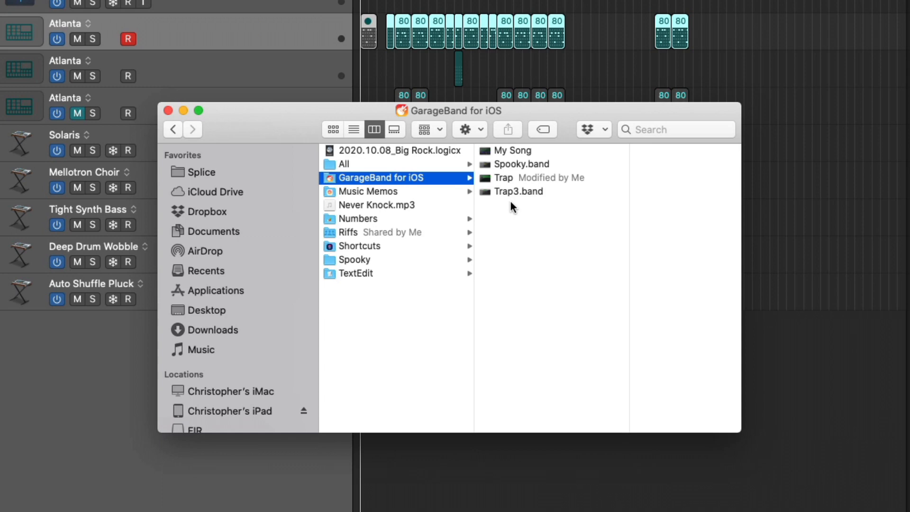
mouse_move(532, 174)
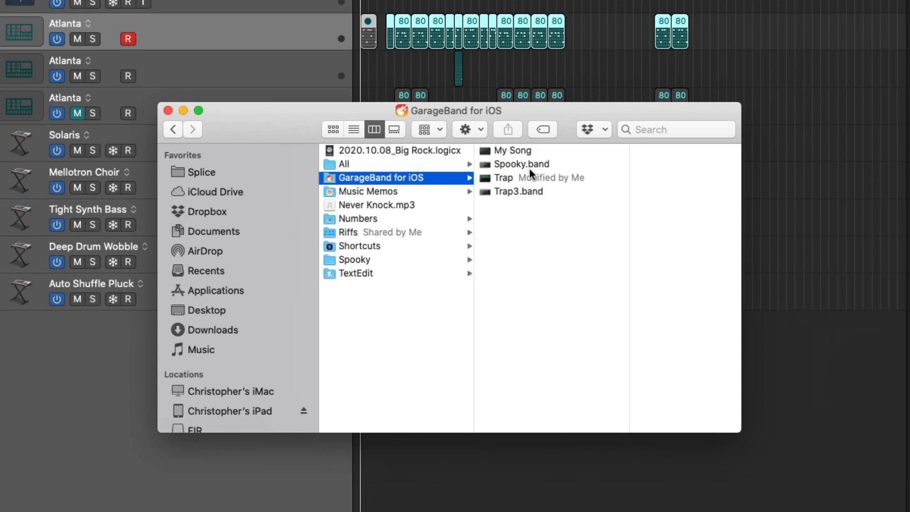
mouse_move(525, 161)
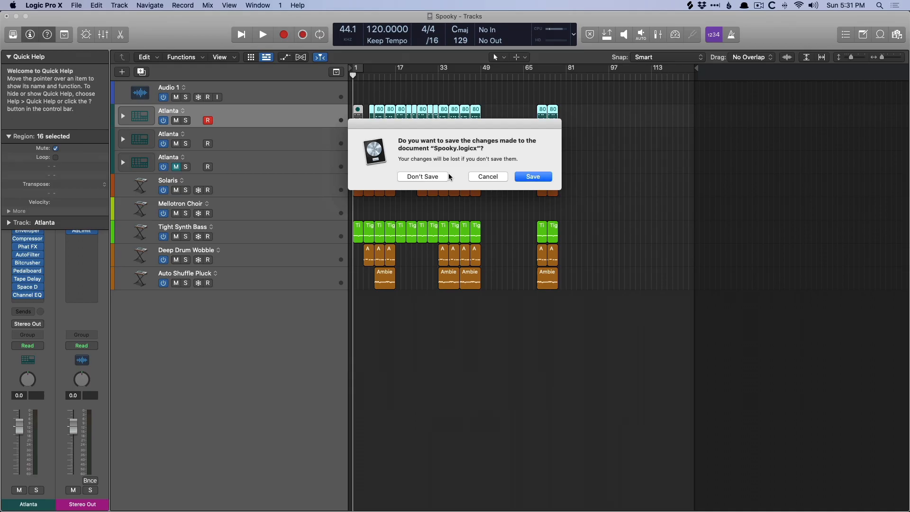
left_click(422, 176)
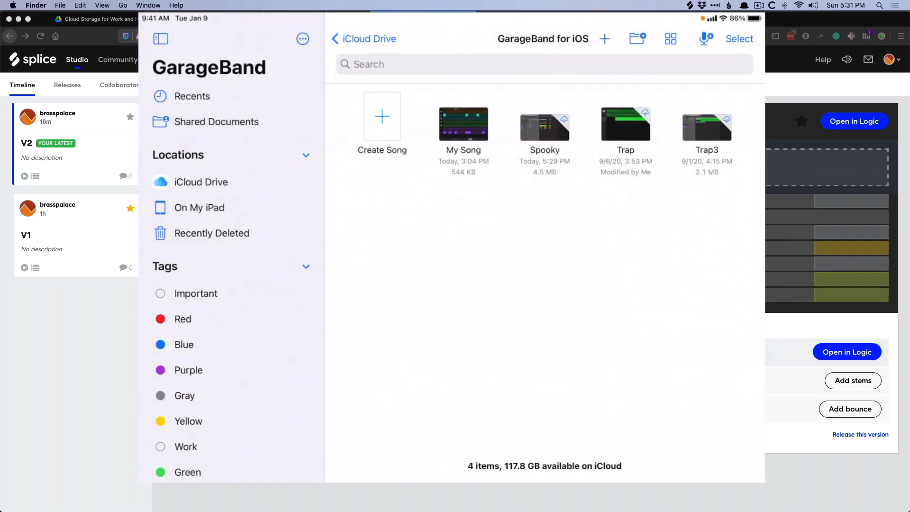
- Open and play the Spooky song, then add a Drummer track
left_click(543, 124)
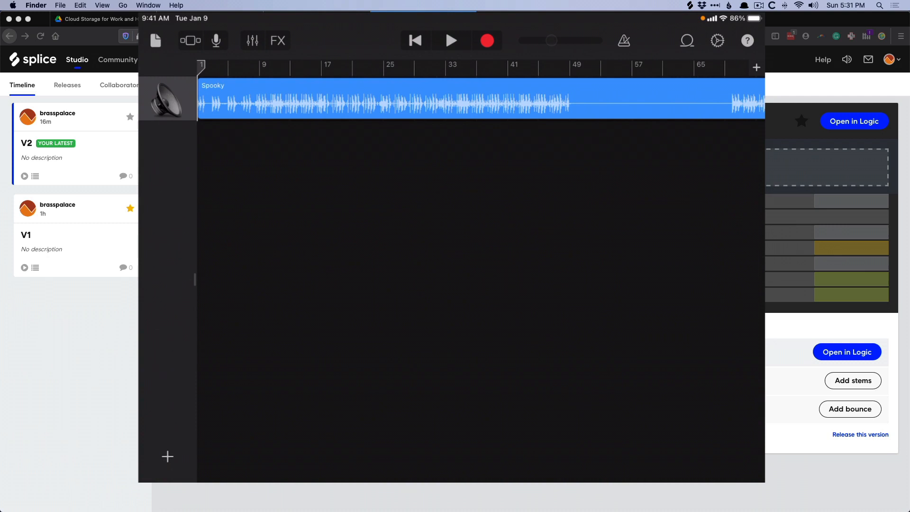
left_click(452, 39)
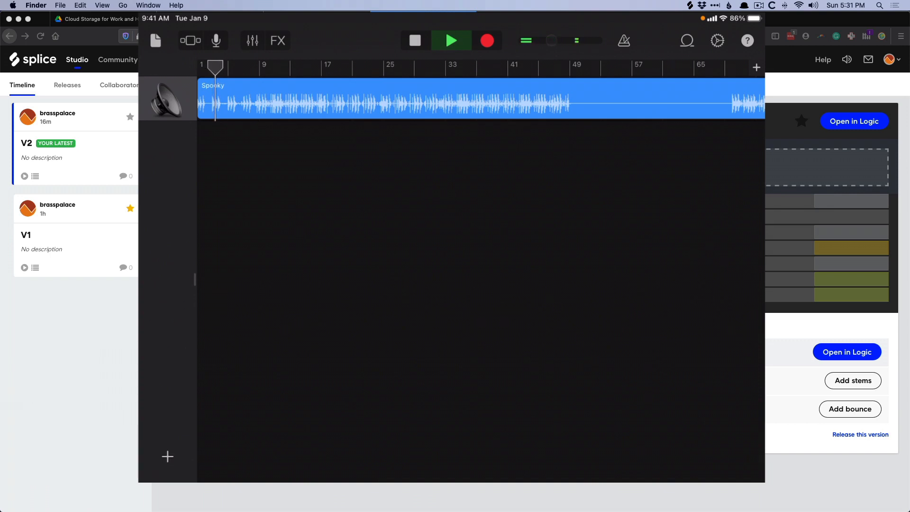
left_click(415, 41)
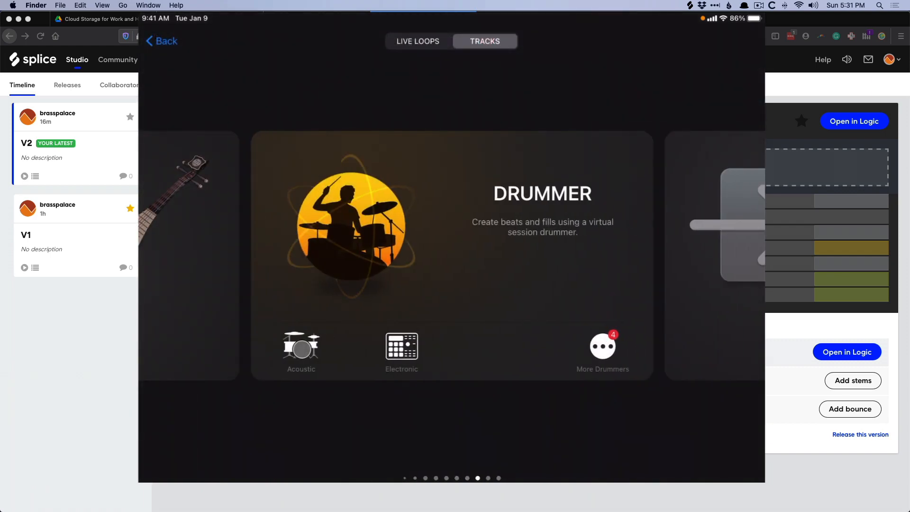
left_click(300, 346)
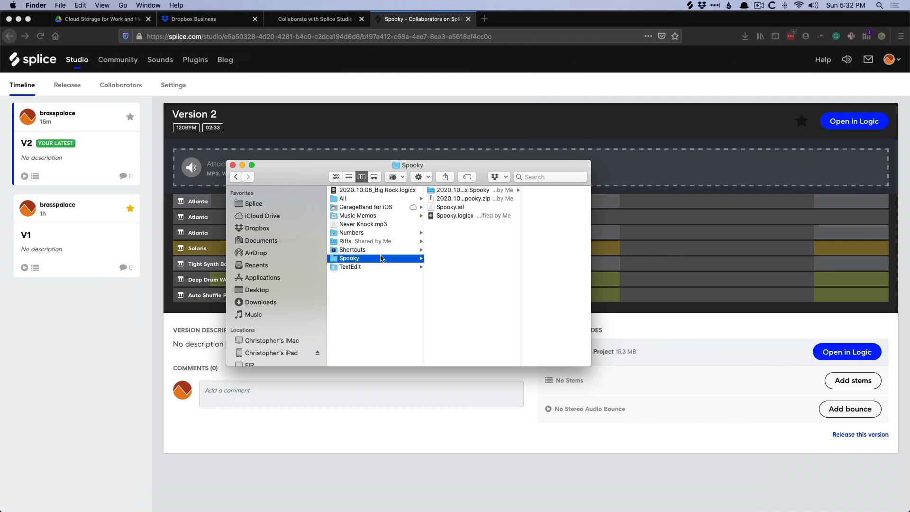
- Open Spooky.logicx from Finder and import the tracks added on the iPad
left_click(455, 215)
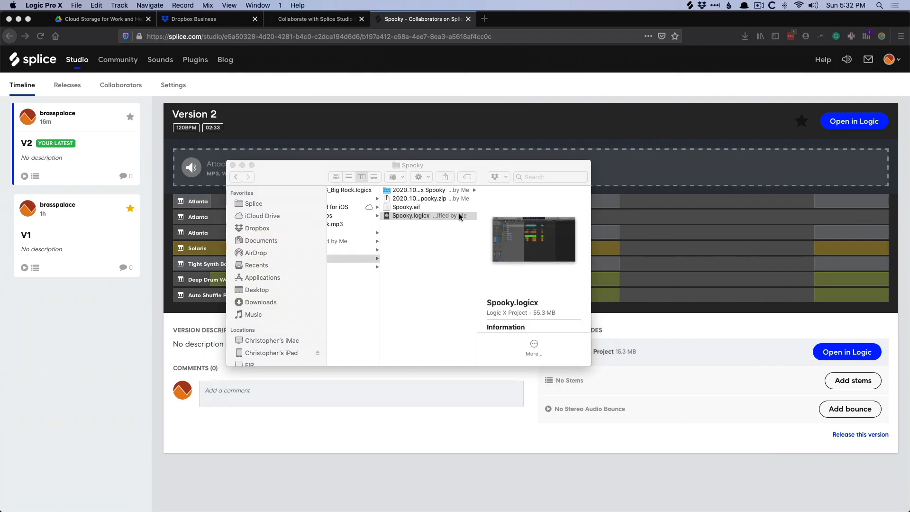
double_click(411, 215)
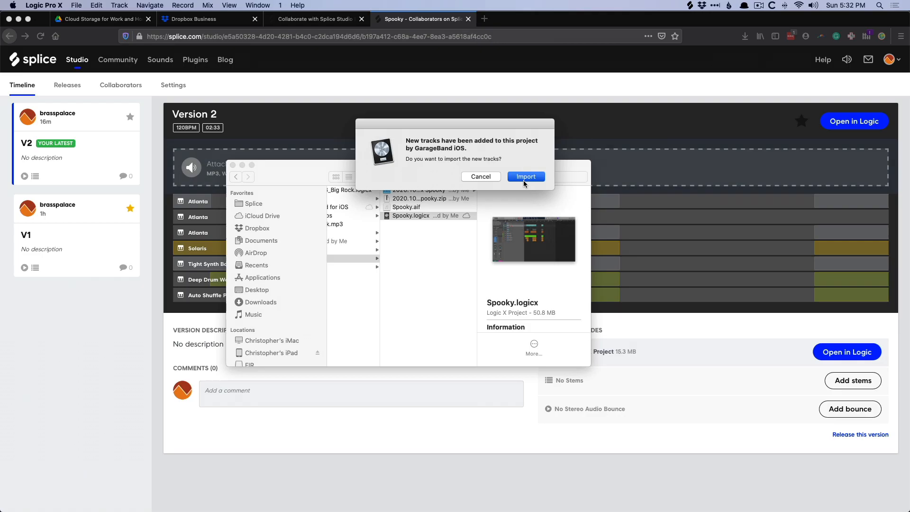
left_click(525, 177)
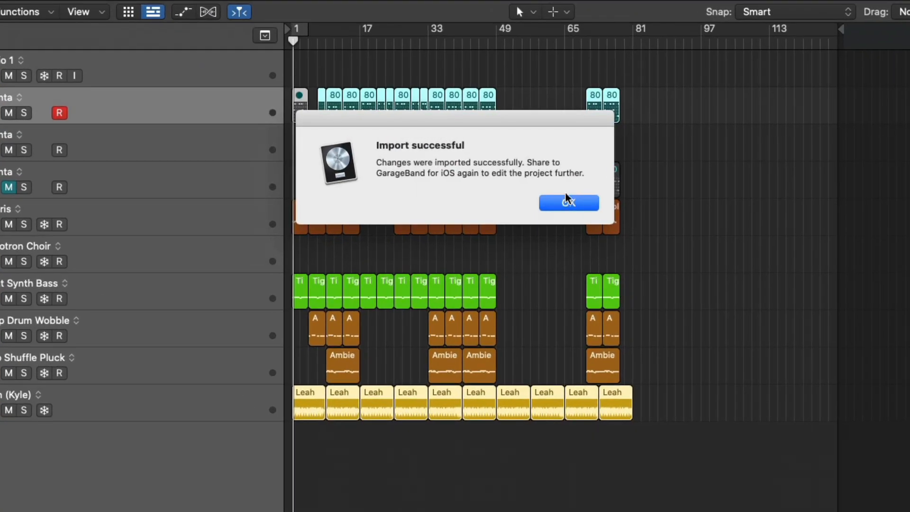
left_click(568, 202)
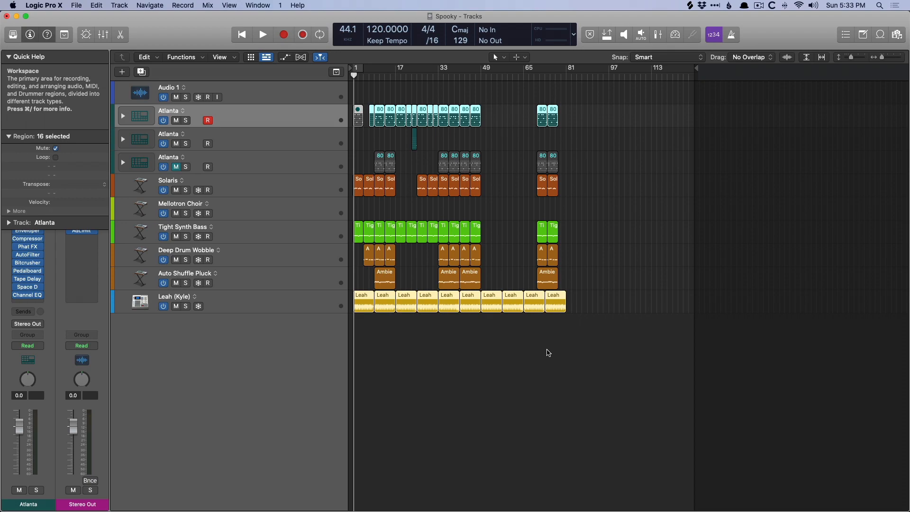
mouse_move(546, 350)
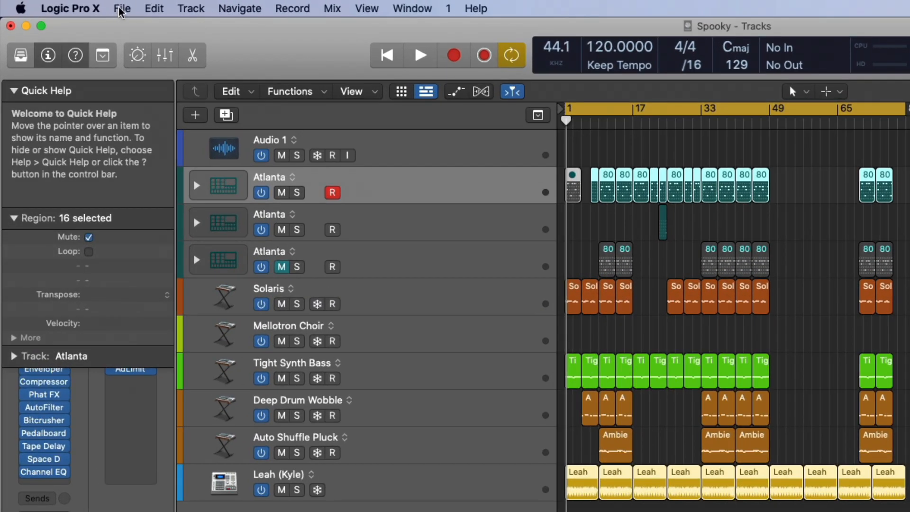
- Bounce the project as a PCM AIFF file into the Spooky folder
left_click(123, 8)
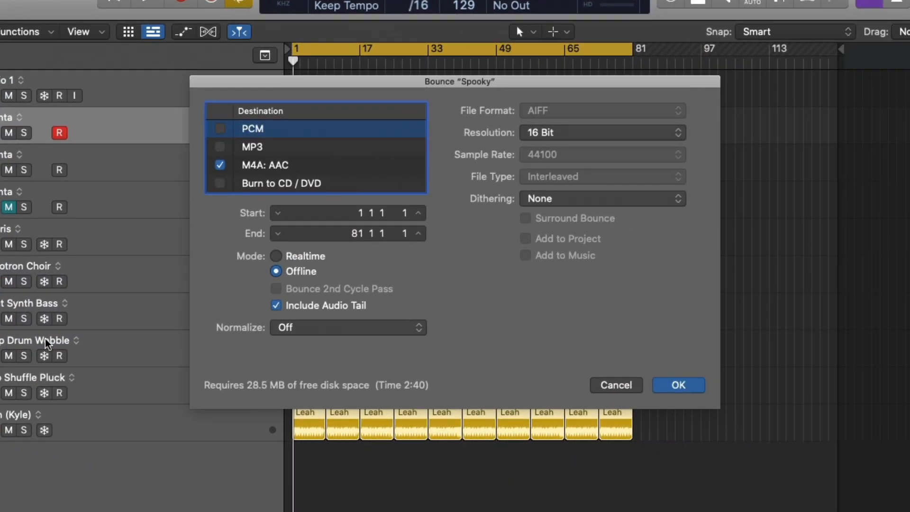
left_click(265, 165)
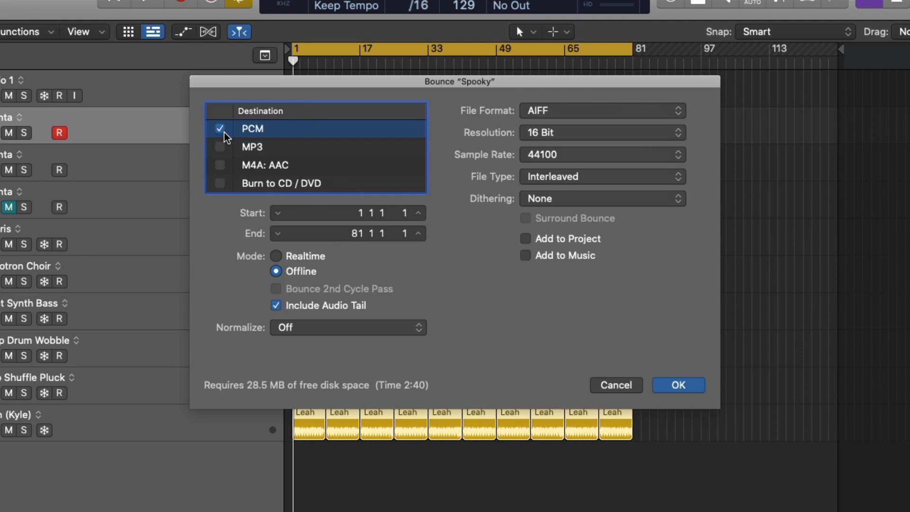
mouse_move(274, 143)
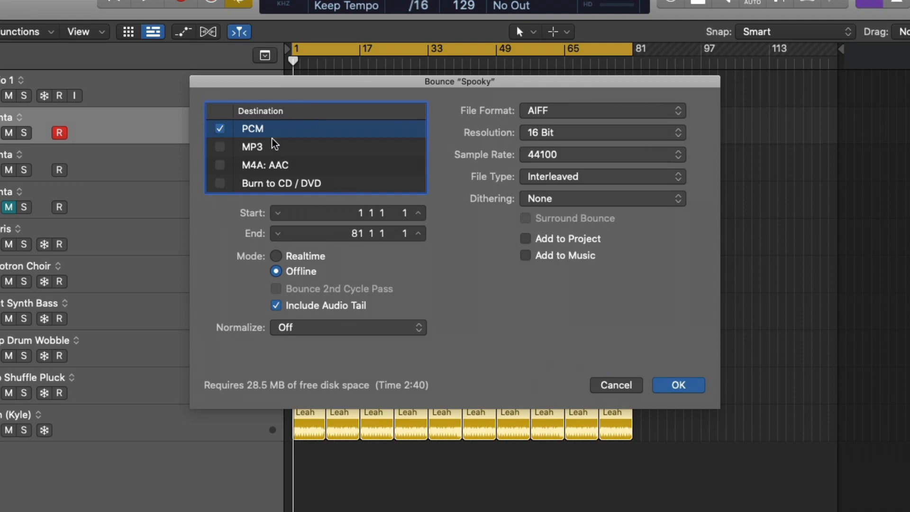
mouse_move(677, 385)
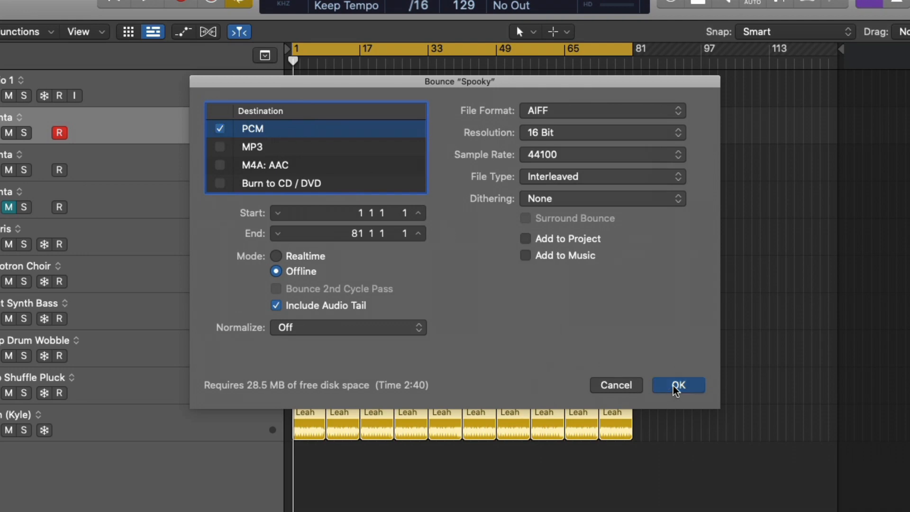
left_click(677, 385)
type("sp")
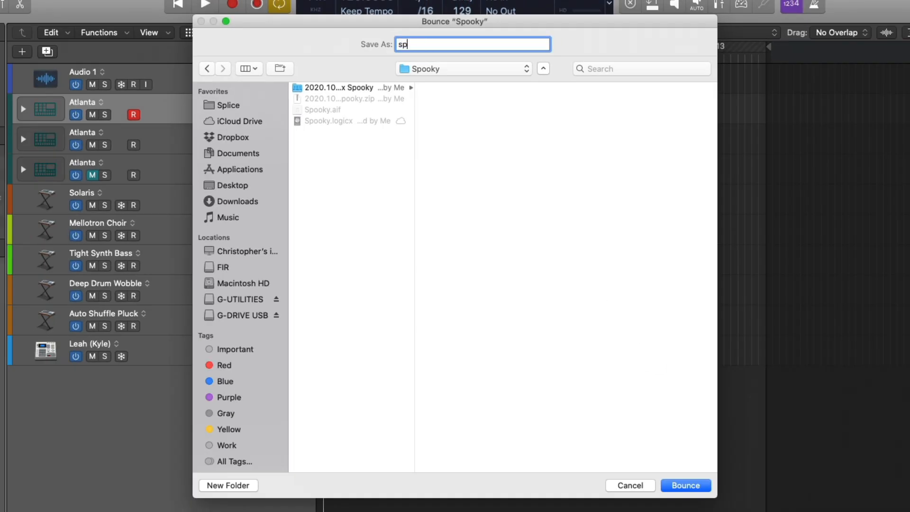
left_click(685, 485)
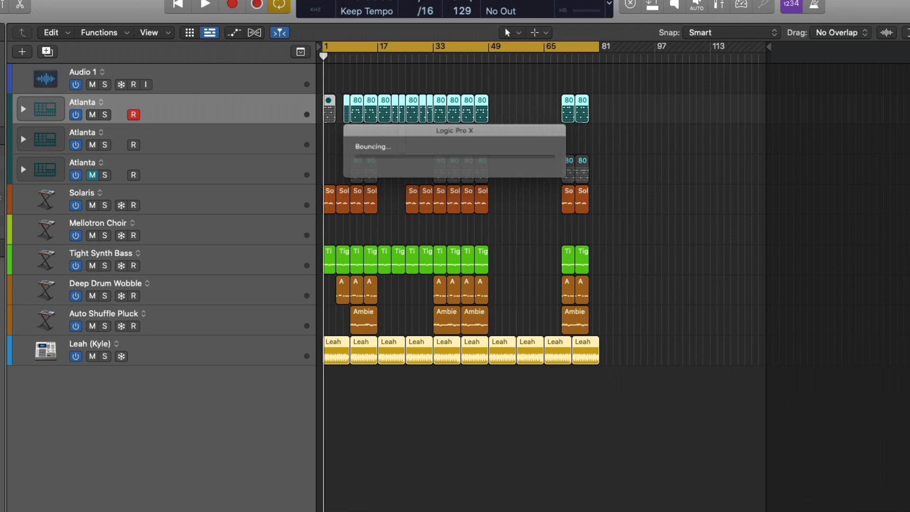